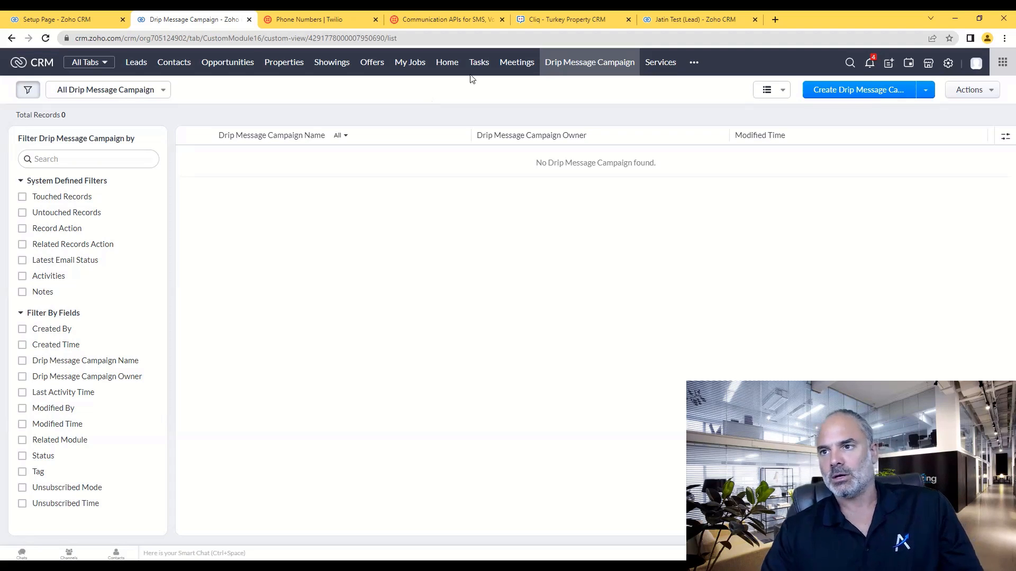
{"action": "mouse_move", "coordinate": [589, 62]}
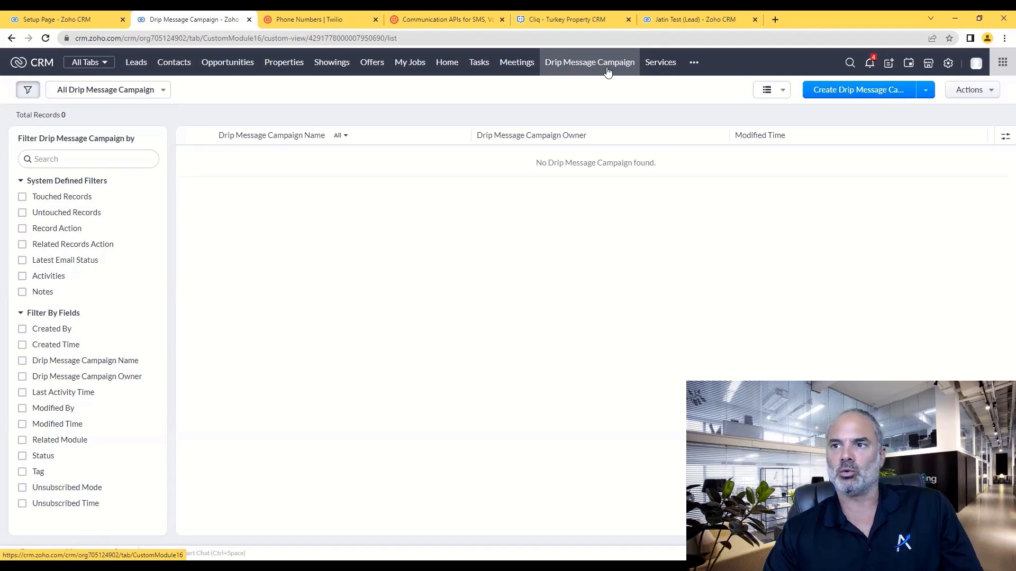
{"action": "mouse_move", "coordinate": [807, 103]}
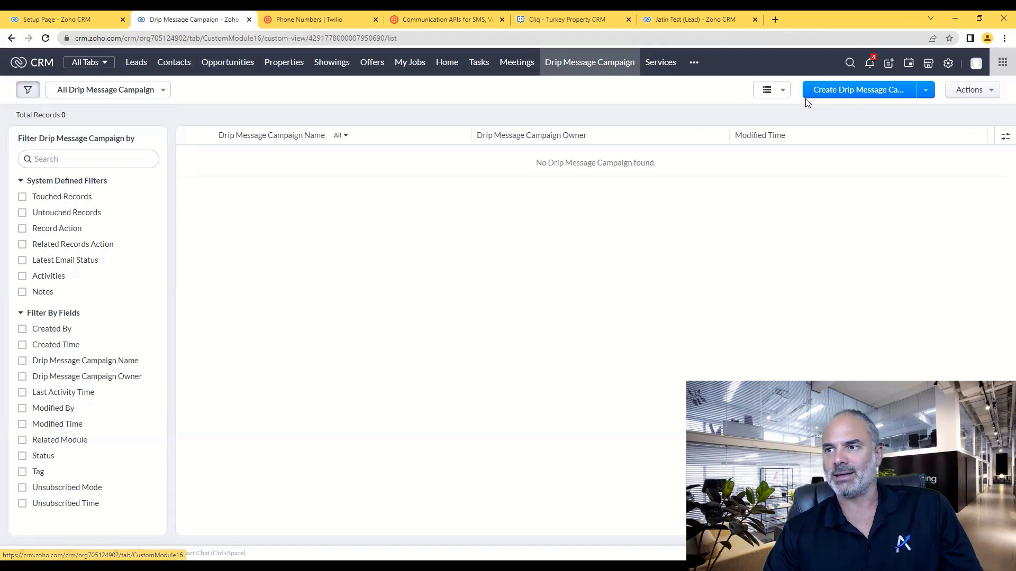
Start a new record from the empty Drip Message Campaign list
{"action": "left_click", "coordinate": [858, 89]}
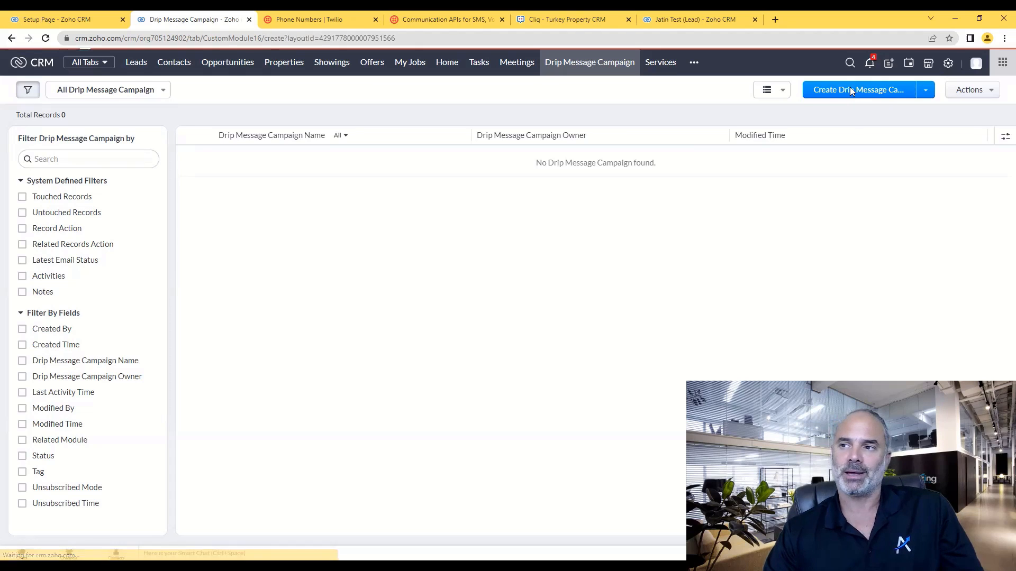
Name the campaign 'New leads', relate it to Leads, and keep status Active
{"action": "left_click", "coordinate": [859, 90]}
{"action": "type", "text": "N"}
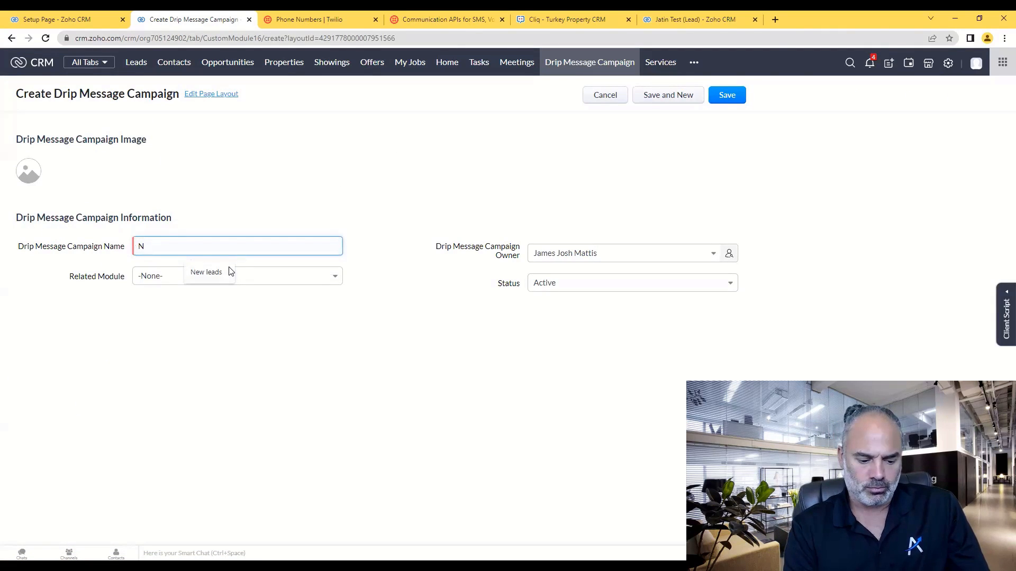
{"action": "type", "text": "ew leads"}
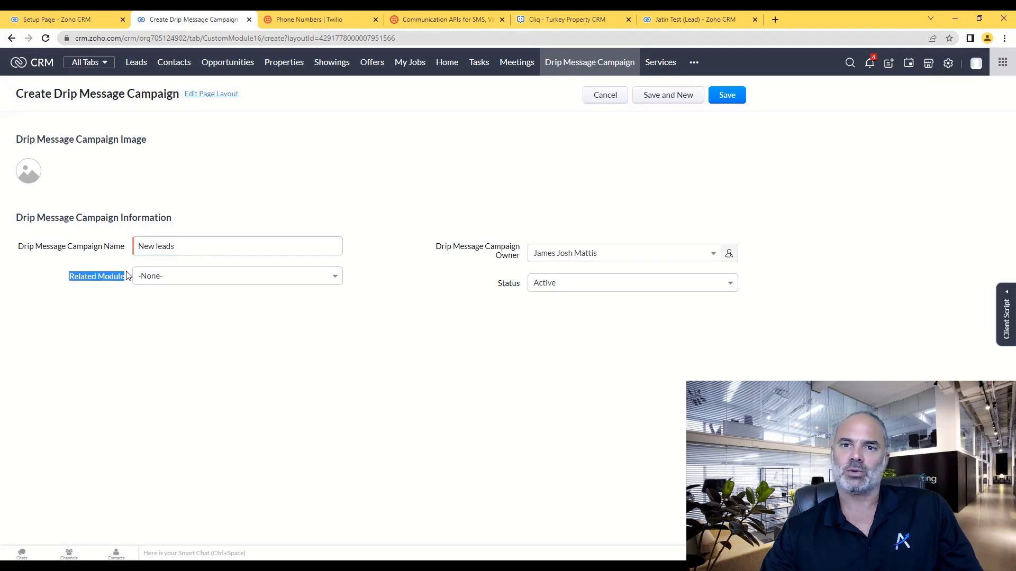
{"action": "left_click", "coordinate": [237, 275]}
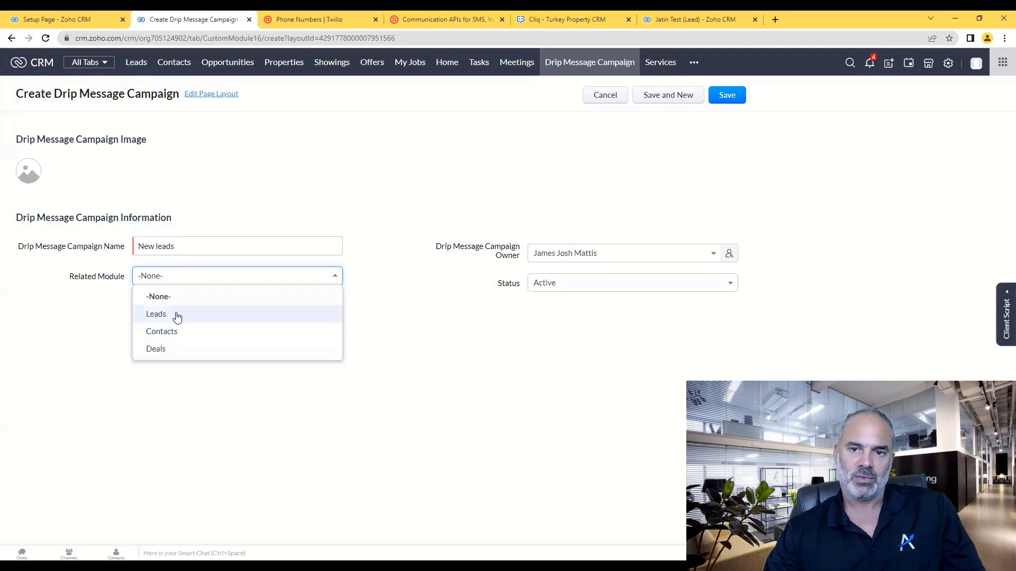
{"action": "left_click", "coordinate": [156, 313]}
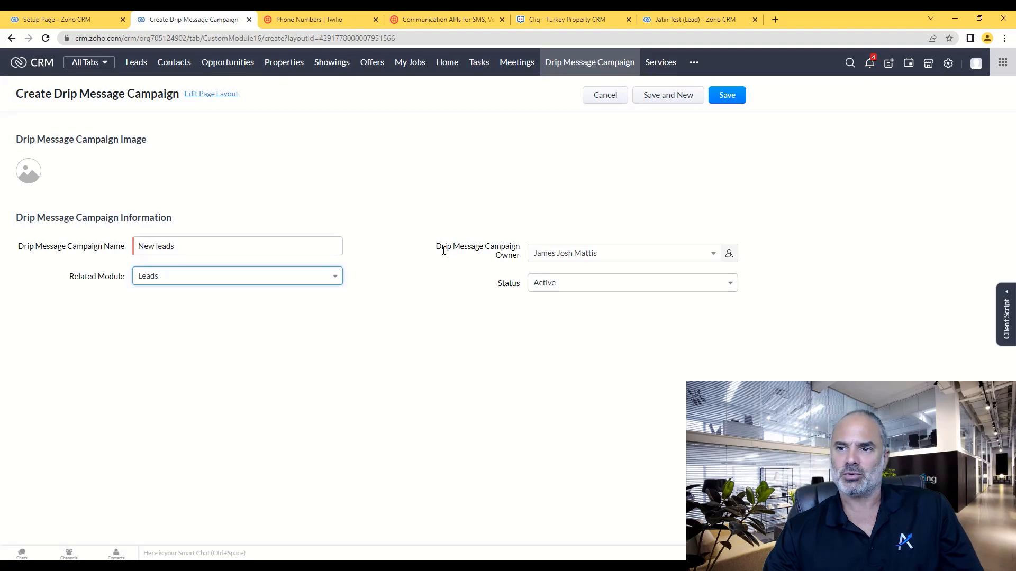
{"action": "mouse_move", "coordinate": [554, 259]}
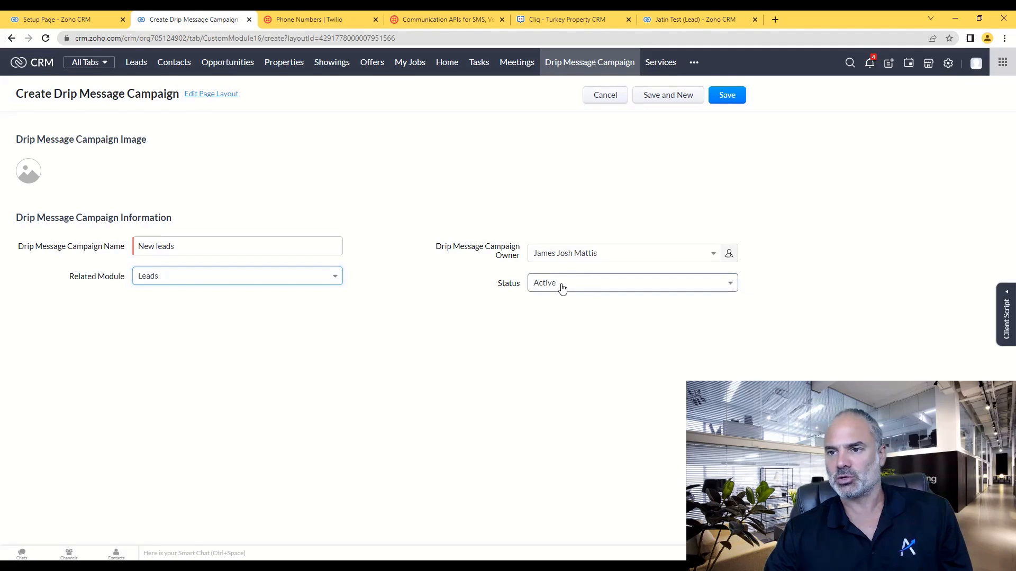
{"action": "left_click", "coordinate": [631, 283]}
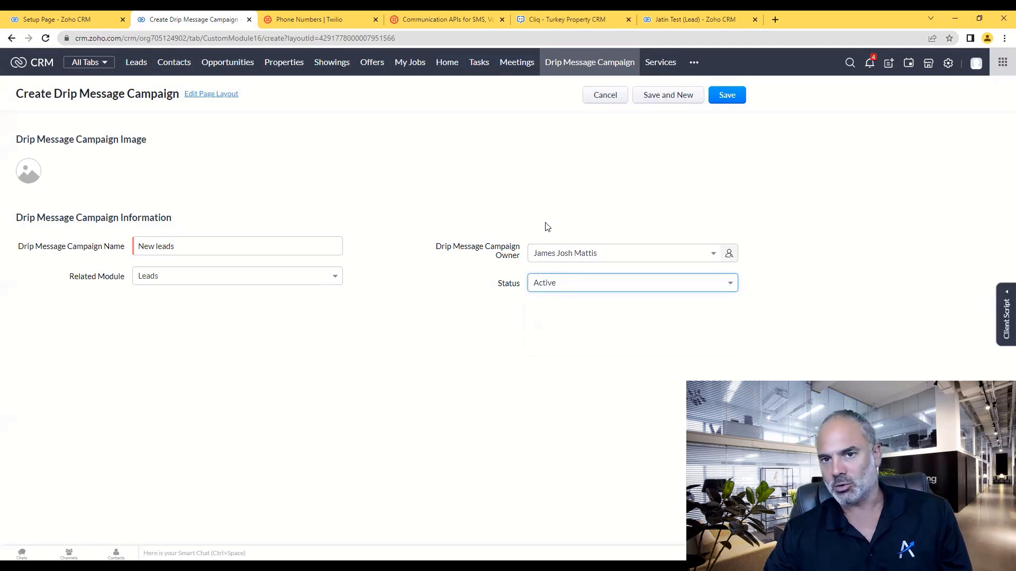
Save the 'New leads' campaign to open its record page
{"action": "left_click", "coordinate": [726, 94]}
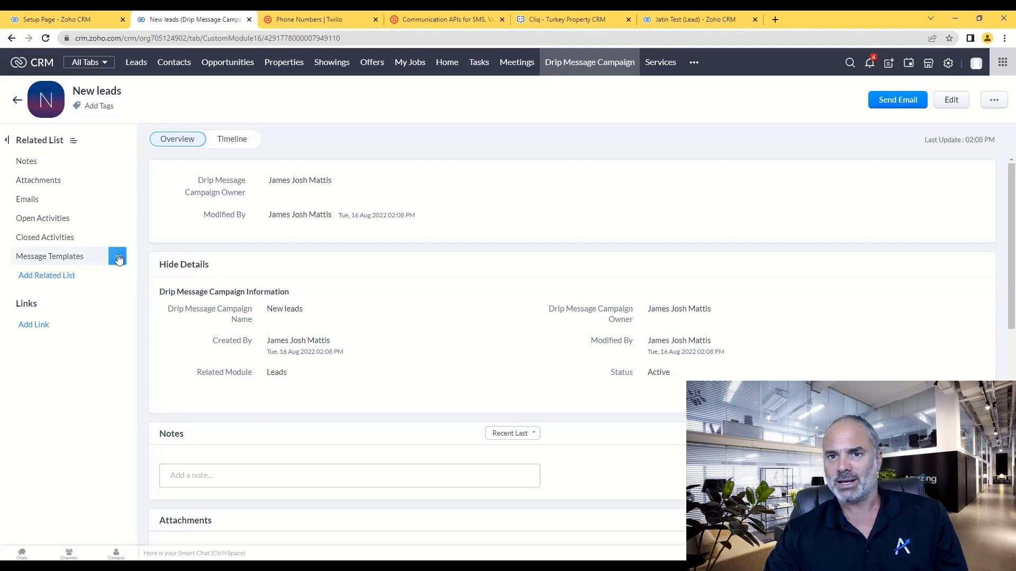
Add a text template 'Send on a new lead' beginning 'Hey ${First_Name'
{"action": "left_click", "coordinate": [117, 256]}
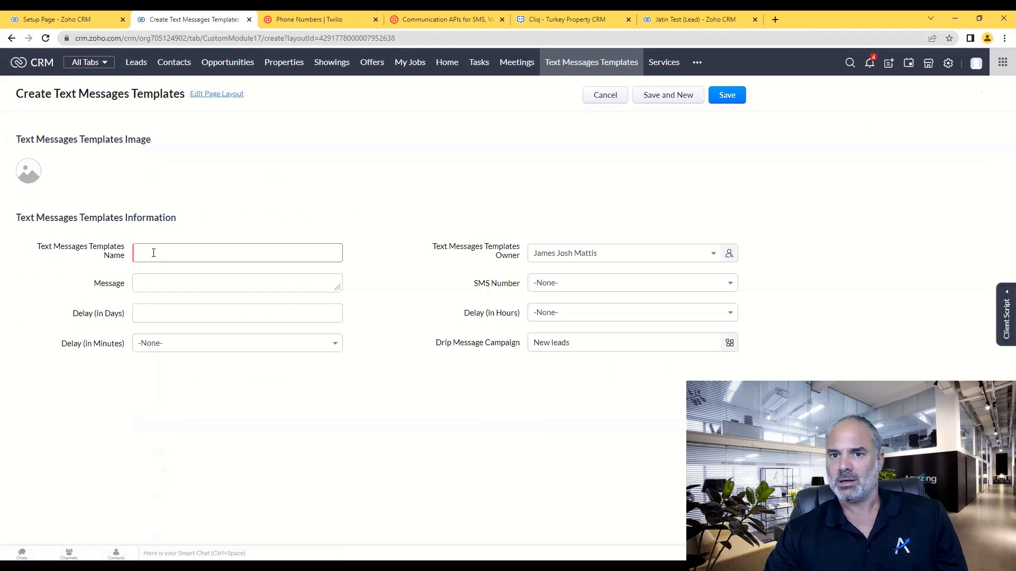
{"action": "type", "text": "Send on a new lead"}
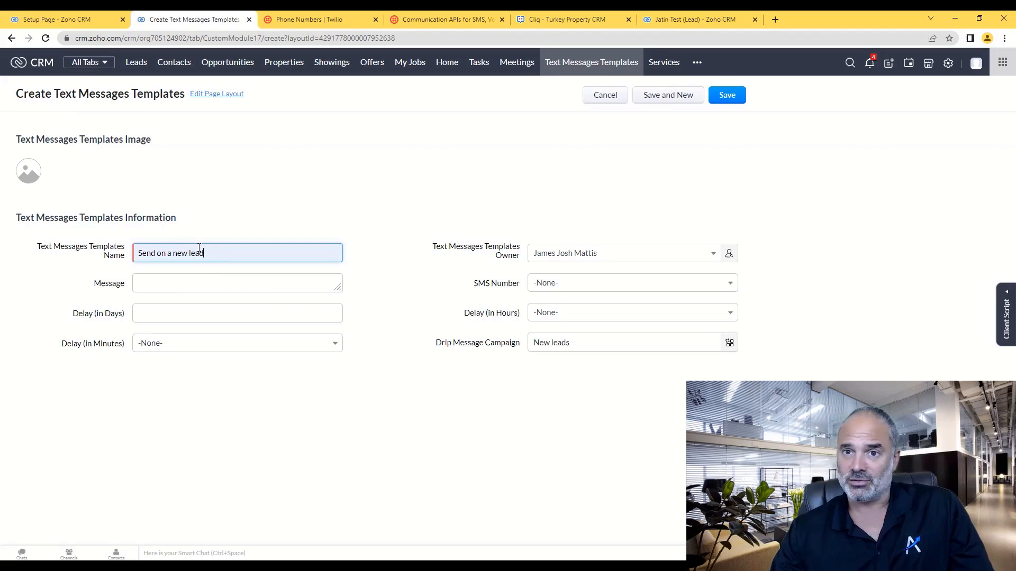
{"action": "left_click", "coordinate": [236, 283]}
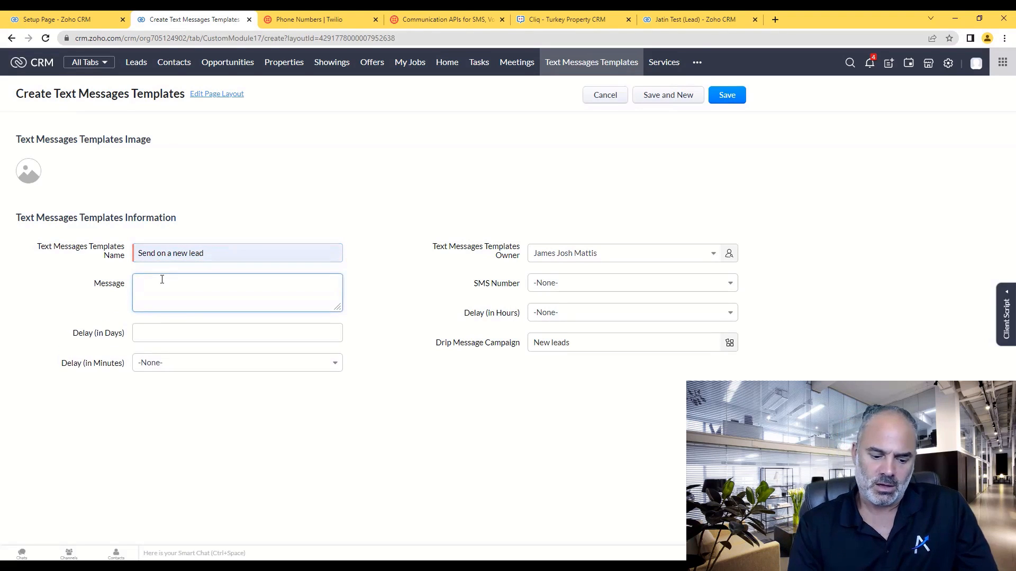
{"action": "type", "text": "H"}
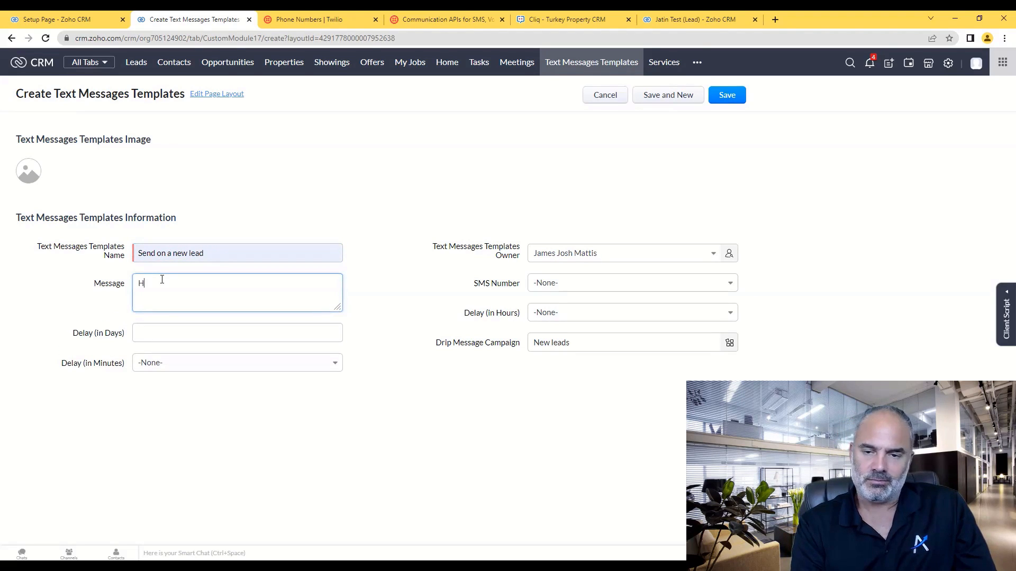
{"action": "type", "text": "ey"}
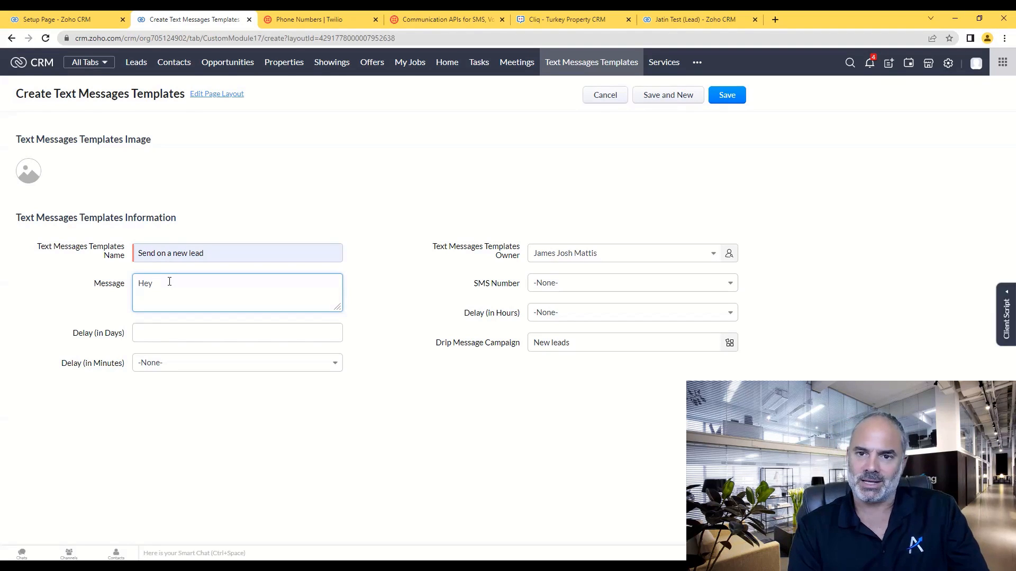
{"action": "type", "text": "$"}
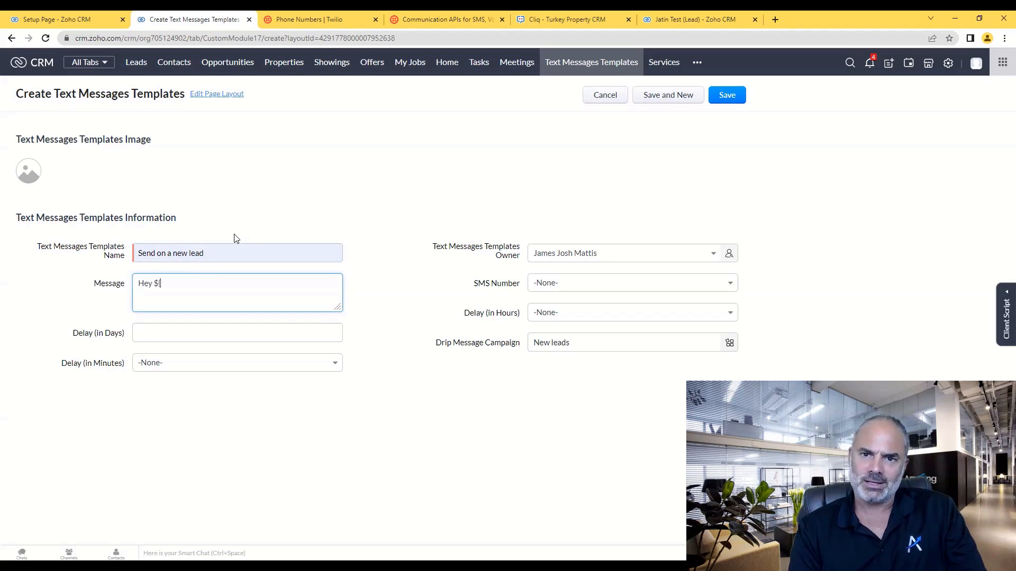
{"action": "type", "text": "{Fir"}
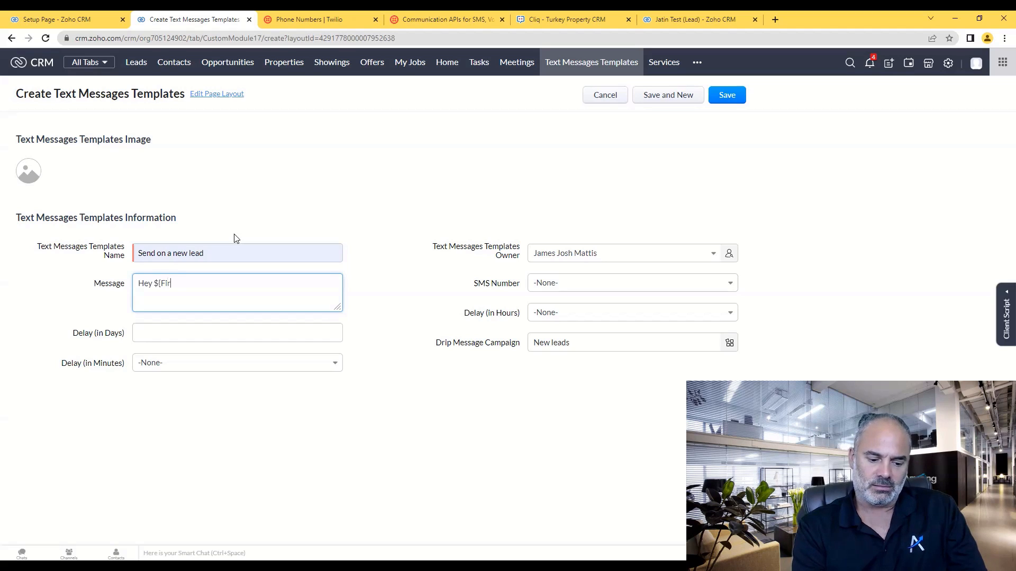
{"action": "type", "text": "st_Name"}
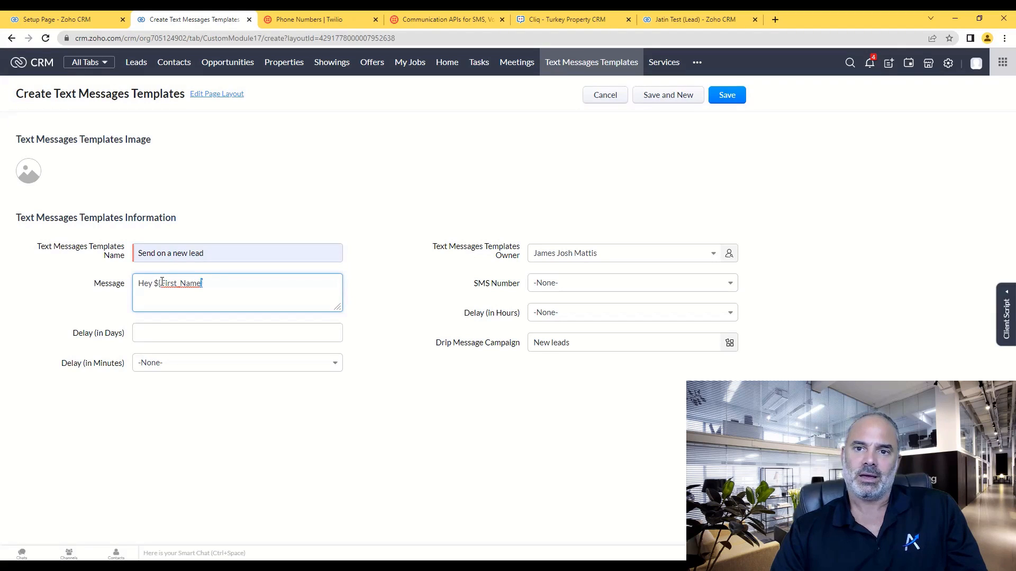
Finish the message with ', pls call me to discuss the deal.'
{"action": "double_click", "coordinate": [179, 283]}
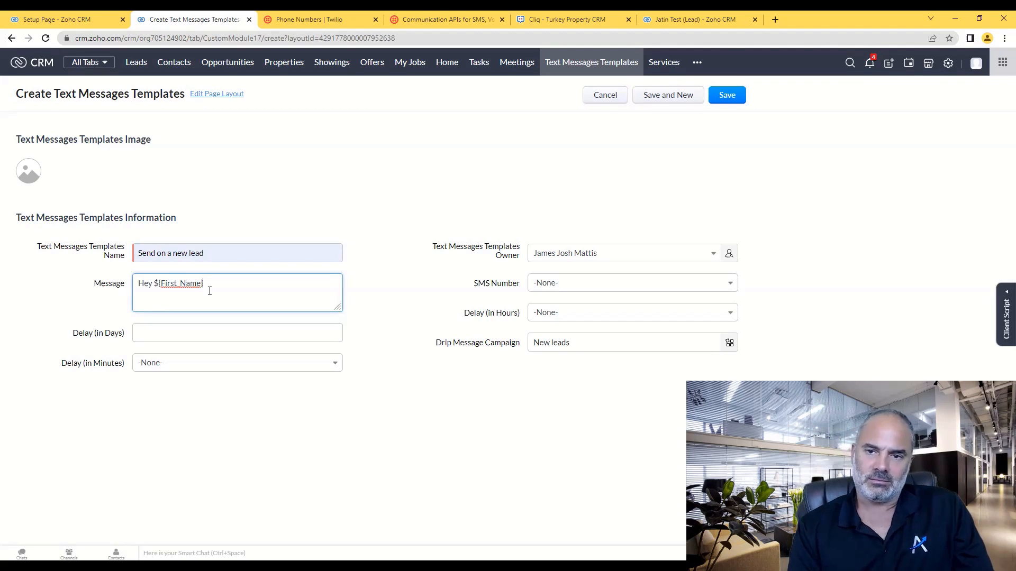
{"action": "type", "text": "},"}
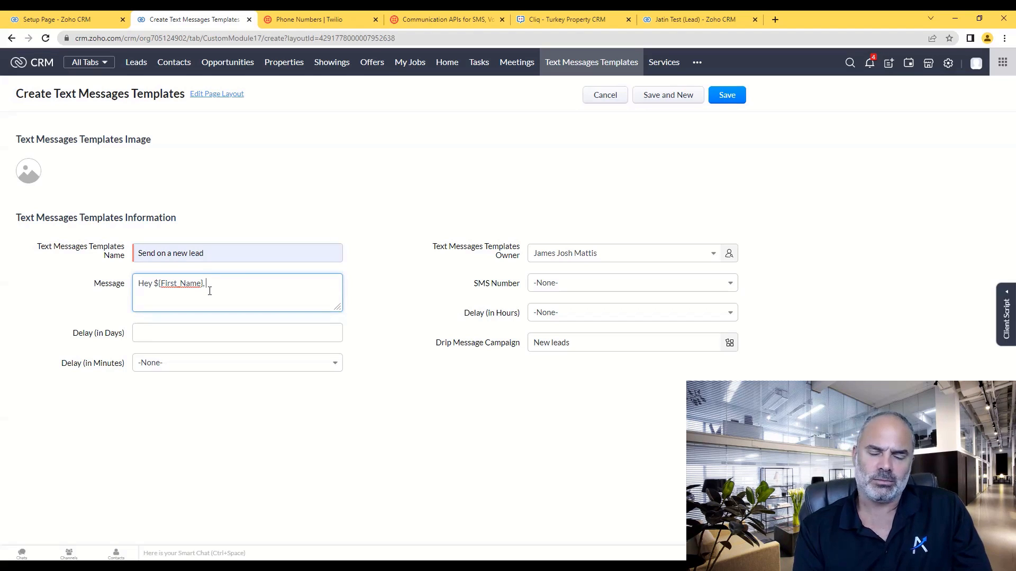
{"action": "type", "text": "pls"}
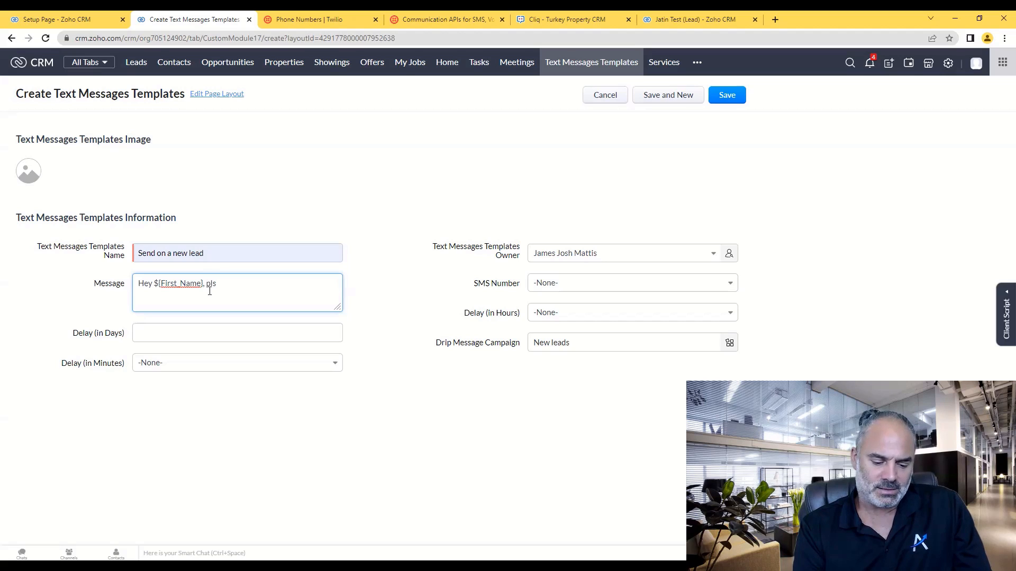
{"action": "type", "text": "call me to"}
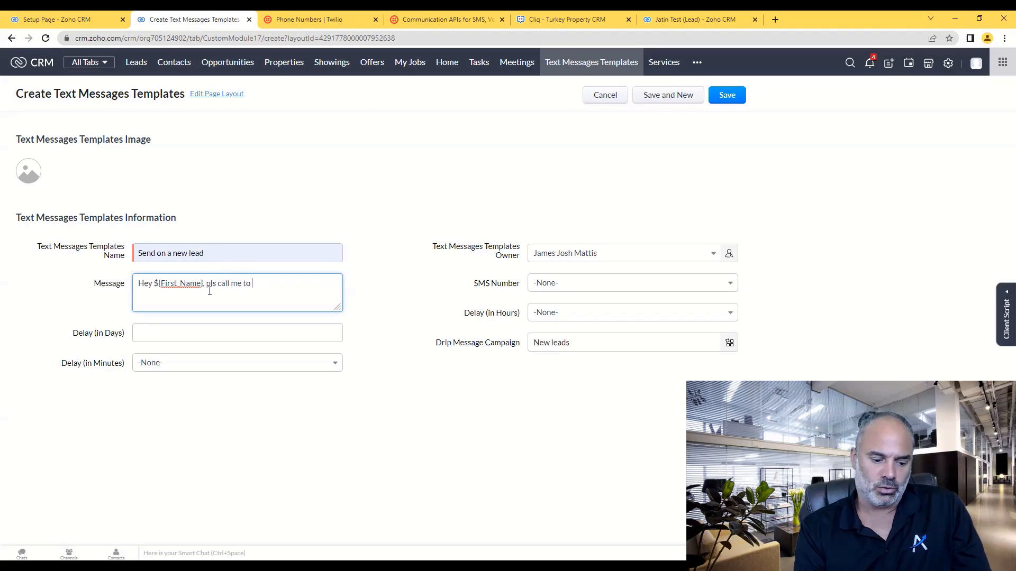
{"action": "type", "text": "discuss the d"}
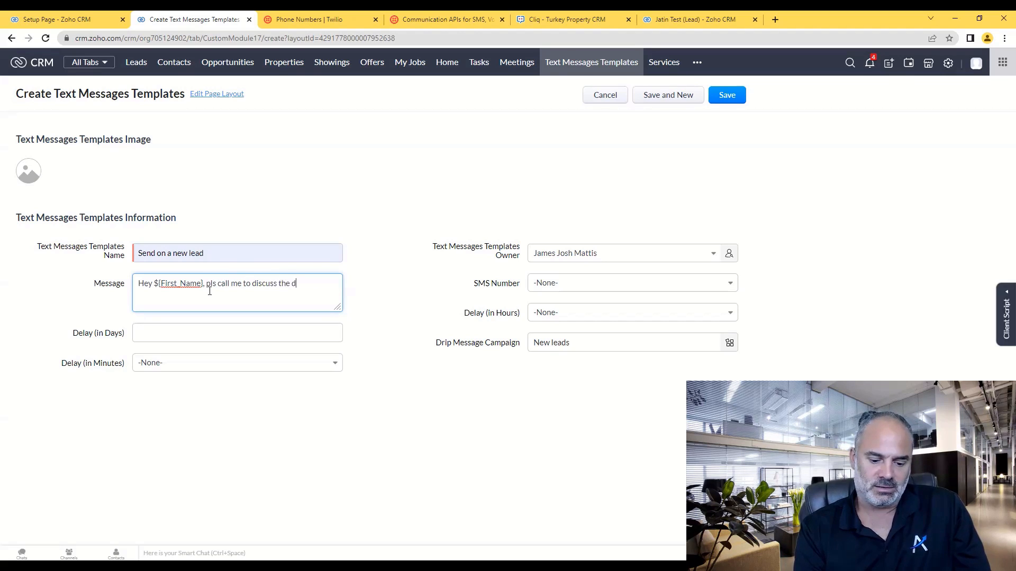
{"action": "type", "text": "eal."}
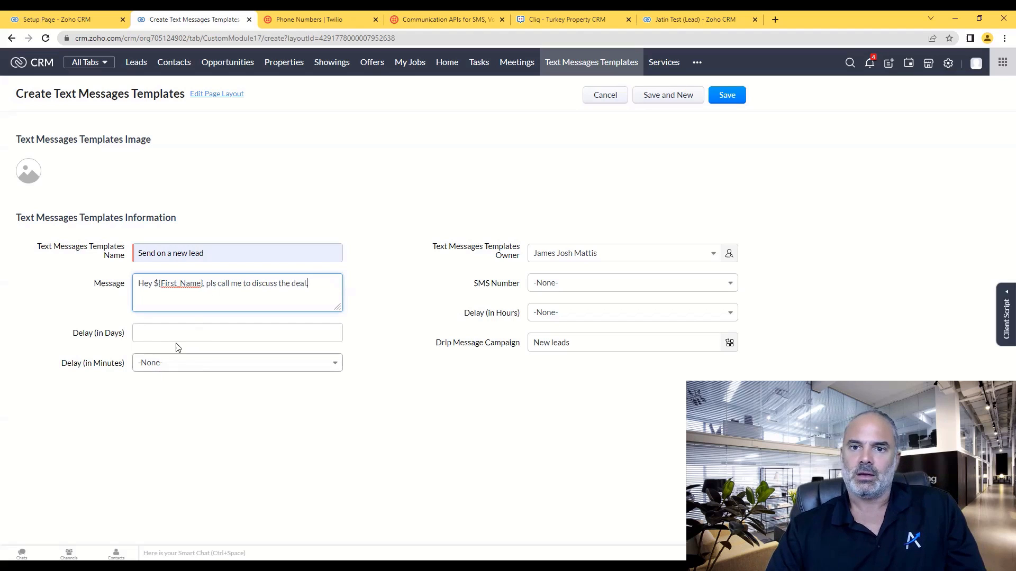
Set the template's delay to 15 minutes and its SMS number to 1
{"action": "left_click", "coordinate": [236, 333]}
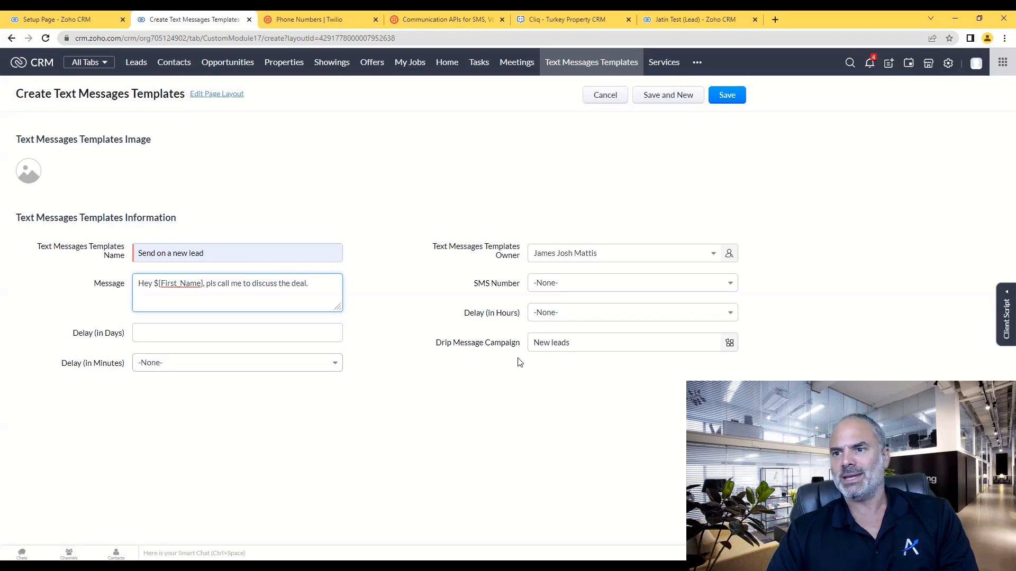
{"action": "mouse_move", "coordinate": [565, 321]}
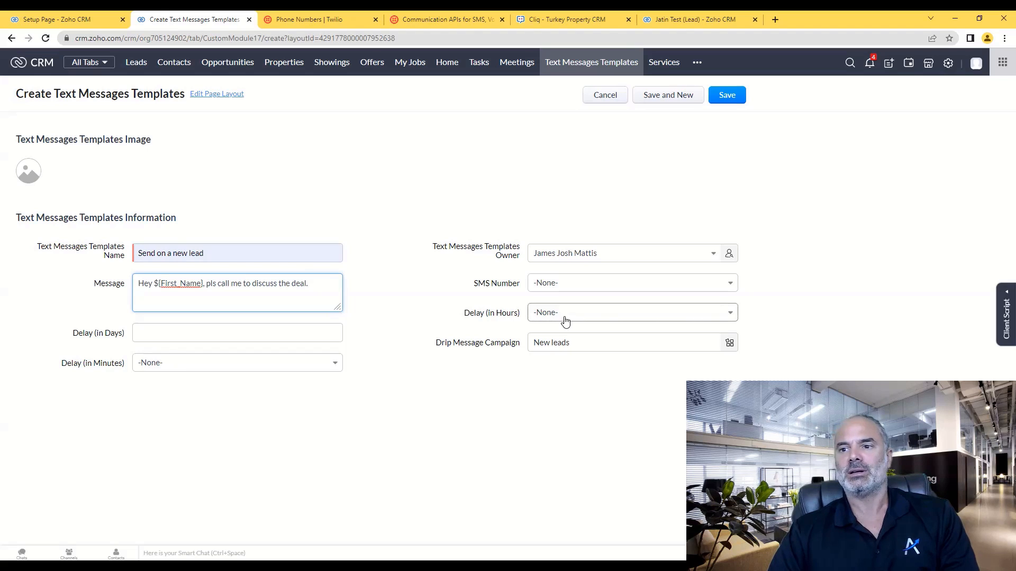
{"action": "left_click", "coordinate": [236, 362]}
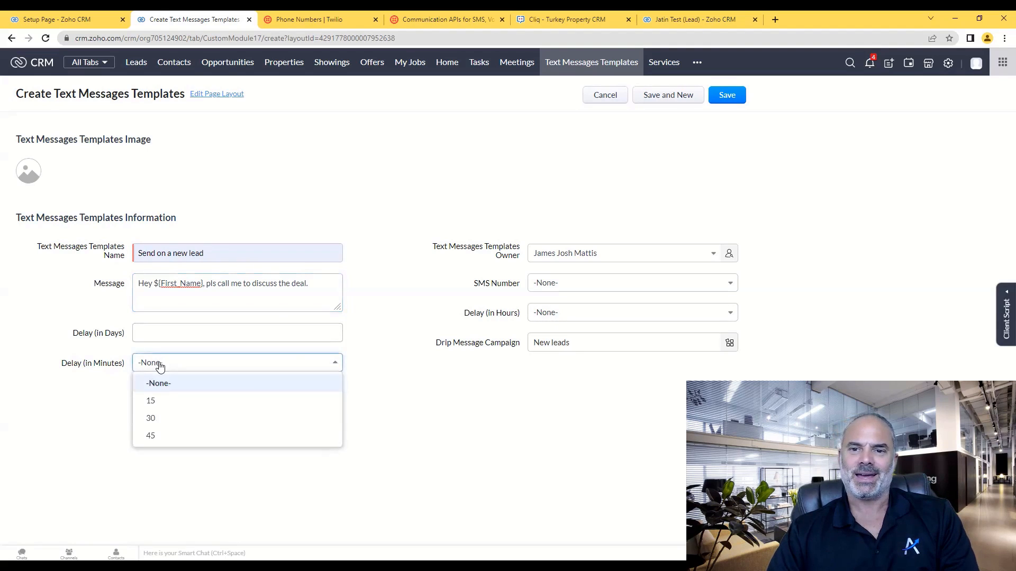
{"action": "left_click", "coordinate": [150, 401]}
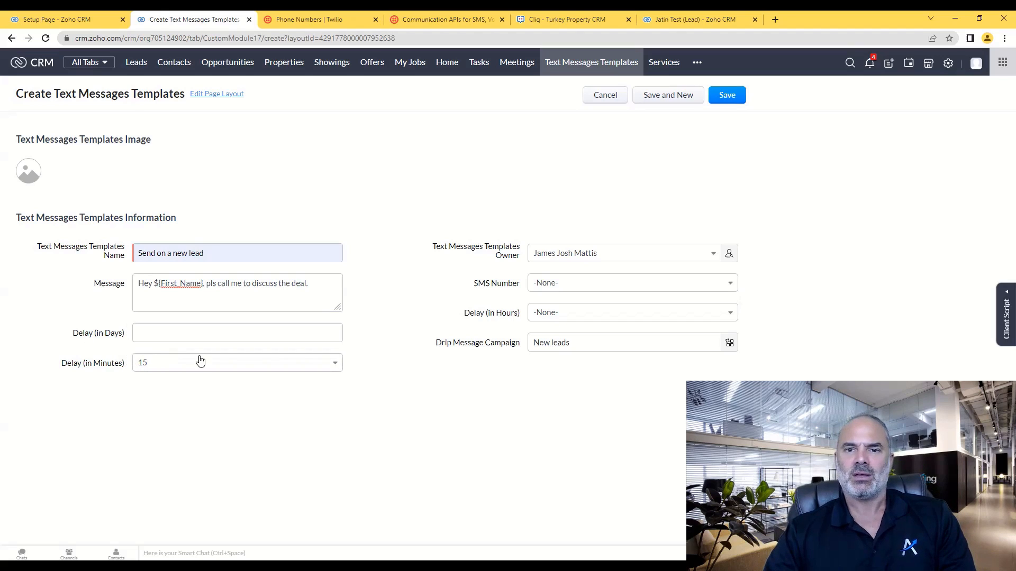
{"action": "mouse_move", "coordinate": [527, 319]}
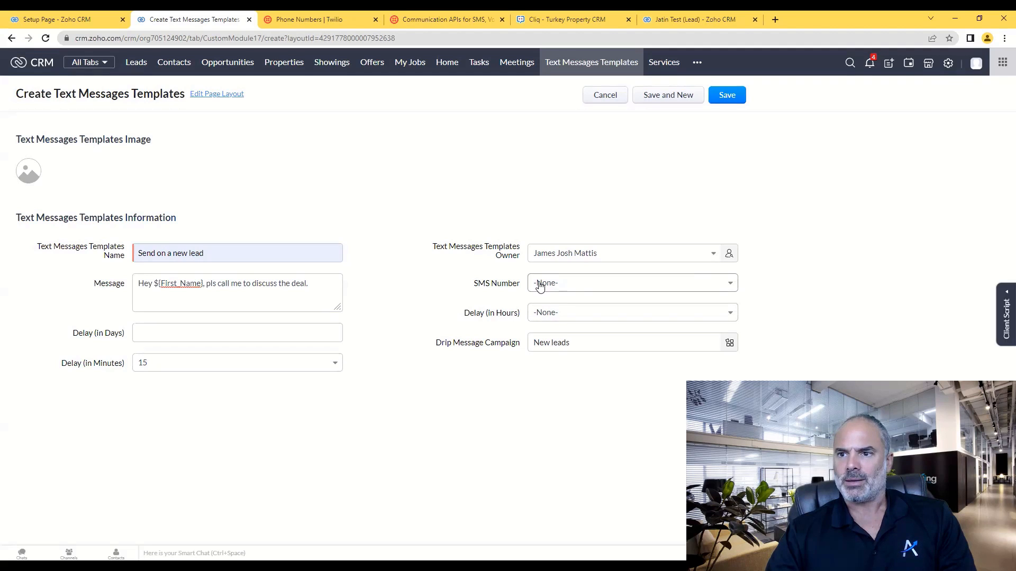
{"action": "double_click", "coordinate": [496, 283]}
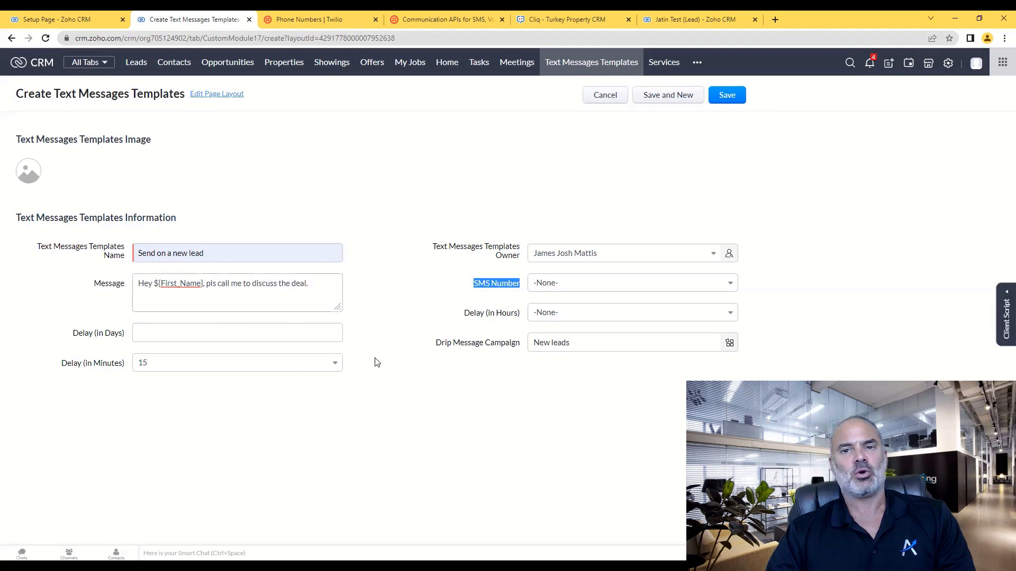
{"action": "left_click", "coordinate": [631, 283]}
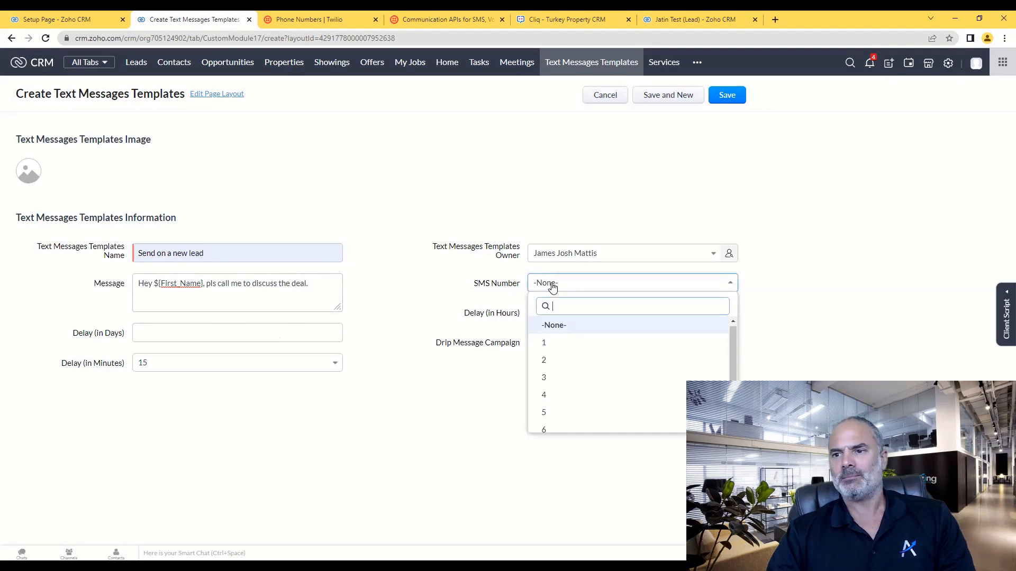
{"action": "left_click", "coordinate": [544, 343]}
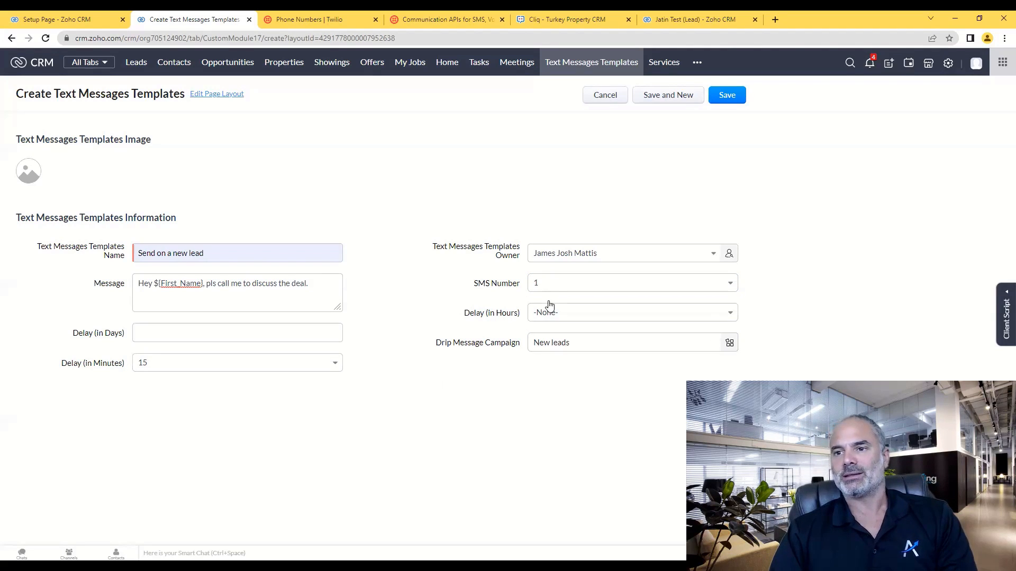
{"action": "left_click", "coordinate": [632, 283]}
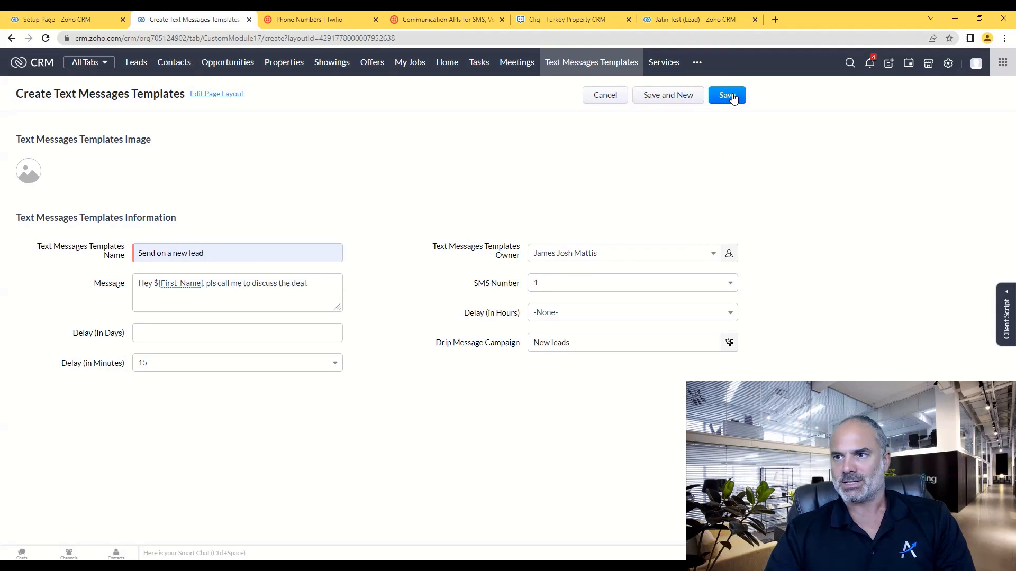
Save the template and show SMS Number and Message columns in Message Templates
{"action": "left_click", "coordinate": [727, 95]}
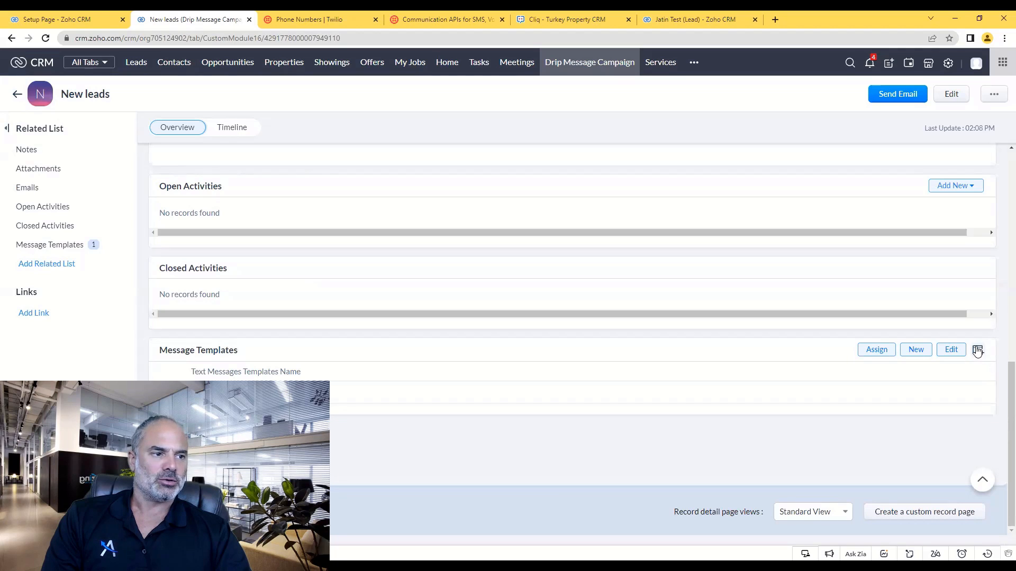
{"action": "left_click", "coordinate": [977, 350]}
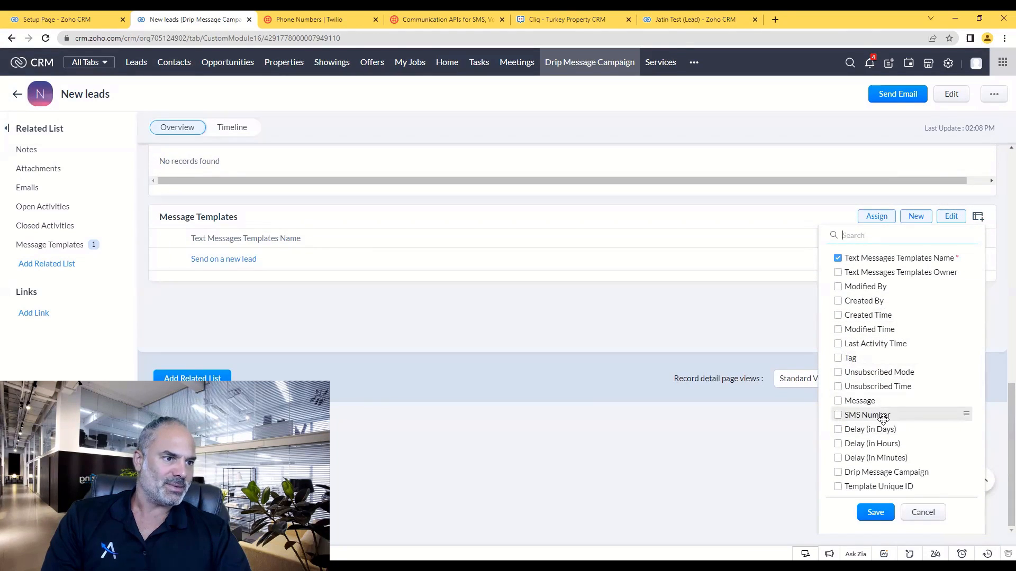
{"action": "left_click", "coordinate": [837, 415]}
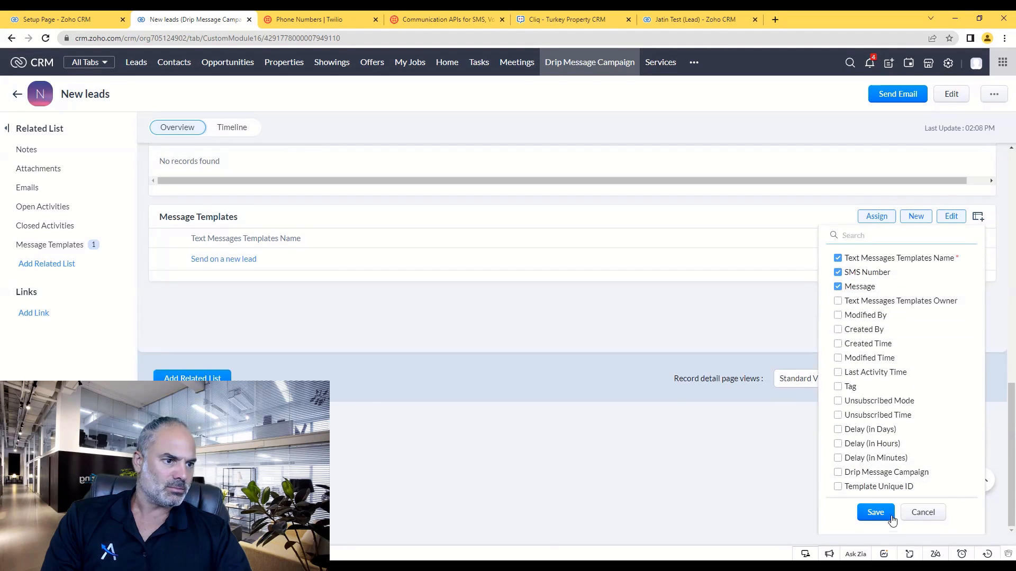
{"action": "left_click", "coordinate": [875, 512]}
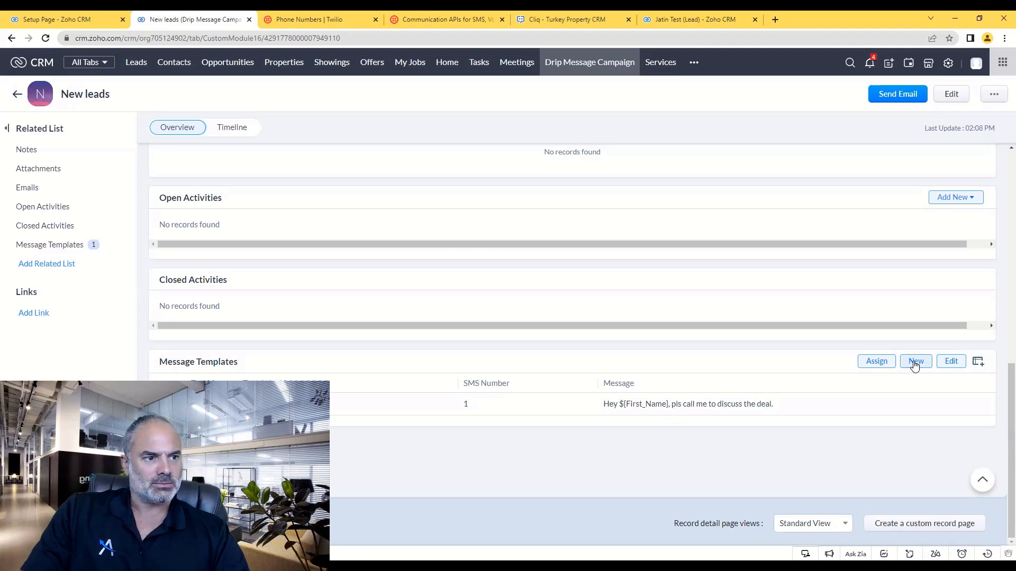
Add a second template '1 day after lead created' beginning 'Hey ${First_Name'
{"action": "left_click", "coordinate": [915, 360]}
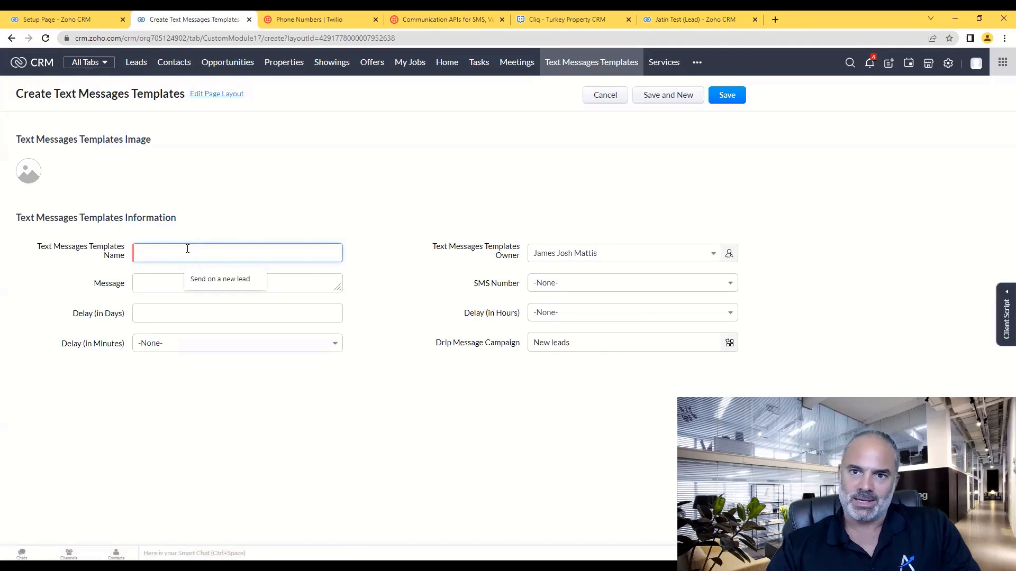
{"action": "type", "text": "1 day after lead created"}
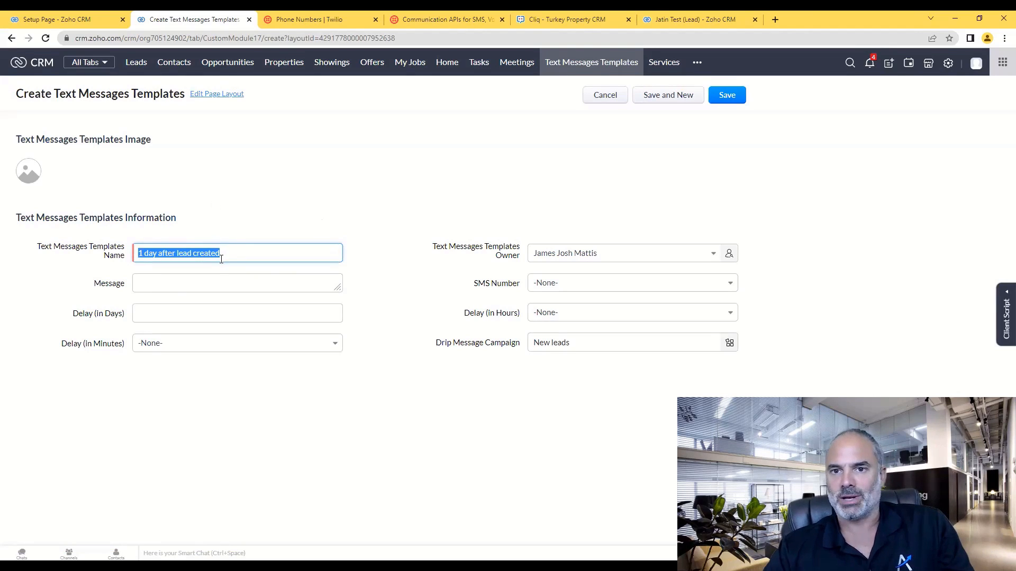
{"action": "left_click", "coordinate": [237, 283]}
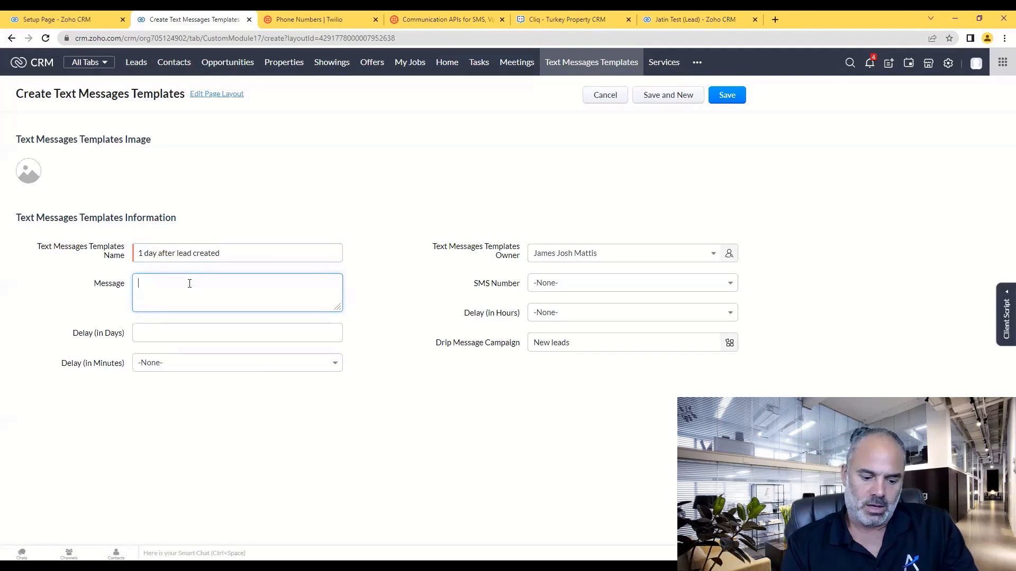
{"action": "type", "text": "Hey #"}
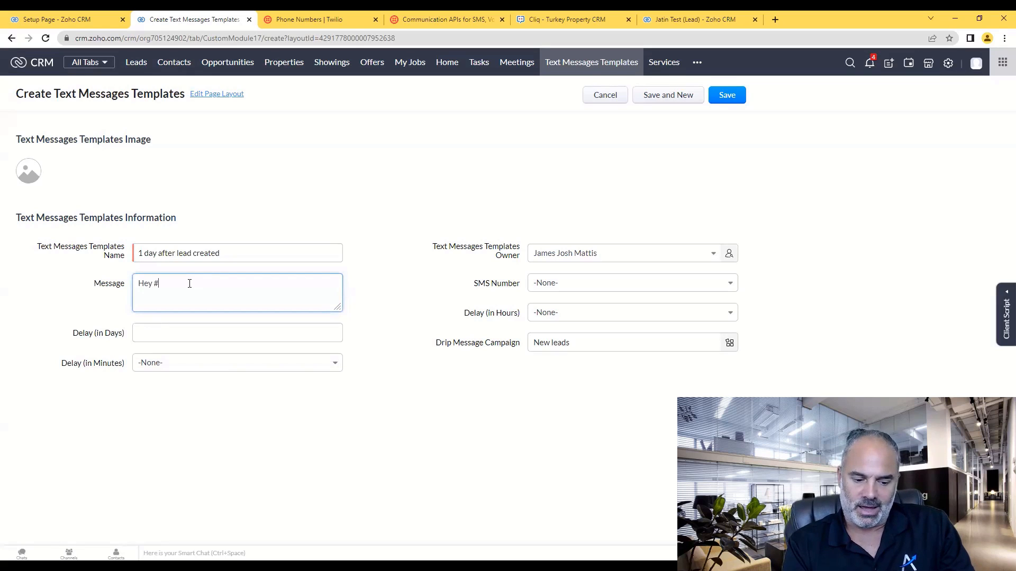
{"action": "type", "text": "${"}
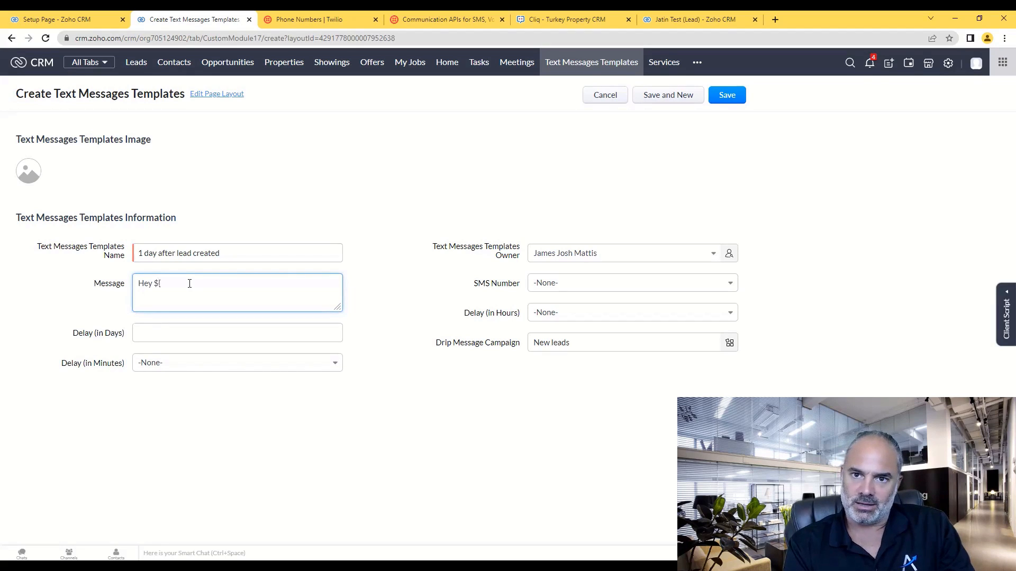
{"action": "type", "text": "F"}
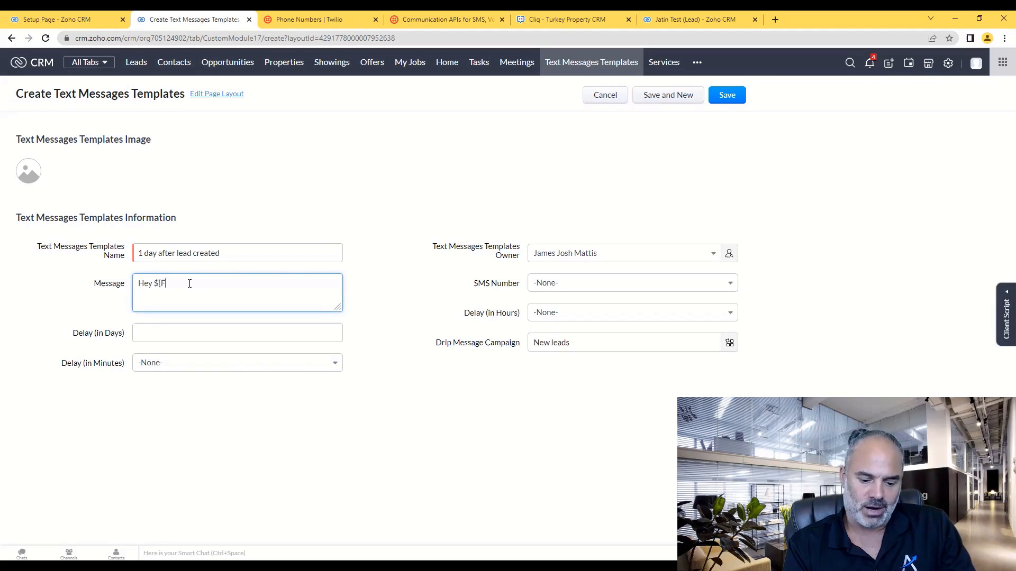
{"action": "type", "text": "irst_Name"}
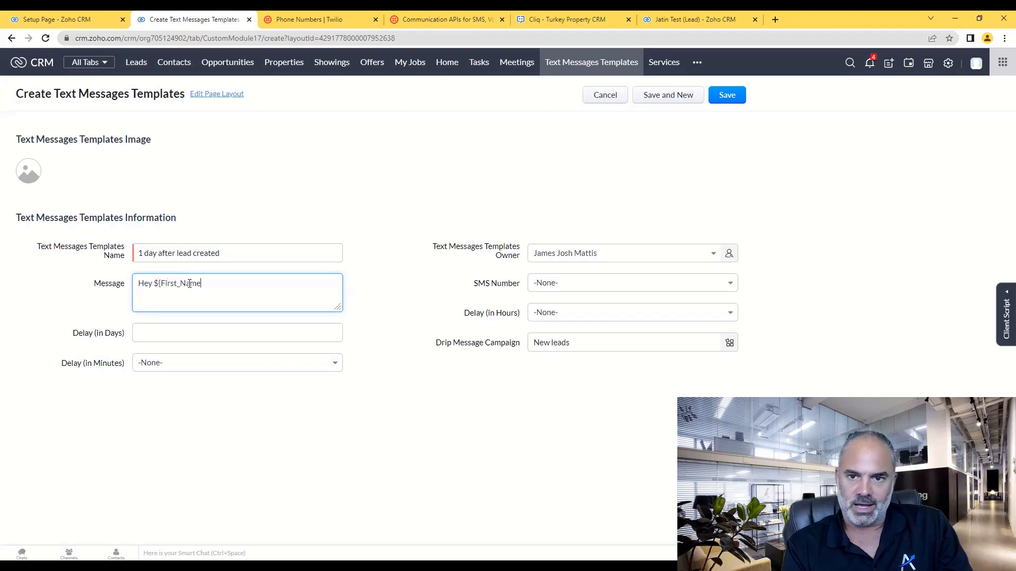
Finish the message asking whether they received the previous message
{"action": "type", "text": "}"}
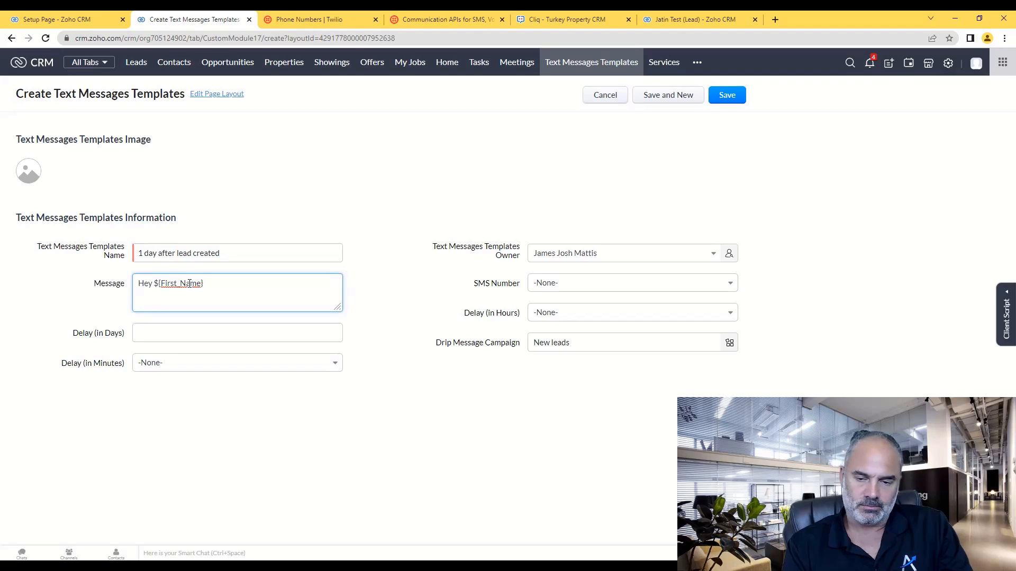
{"action": "type", "text": ", did you rceive my p"}
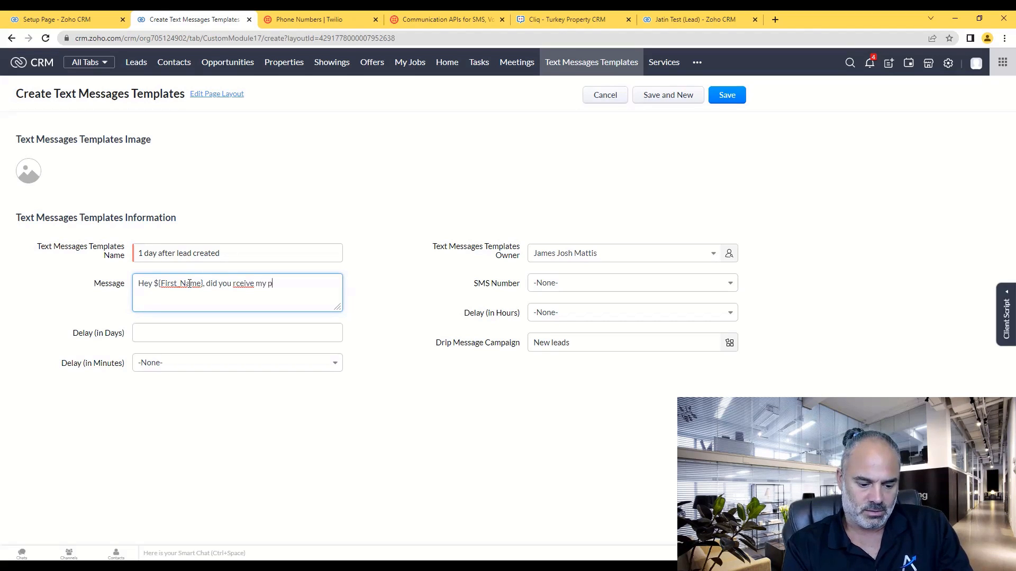
{"action": "type", "text": "revious SMS?"}
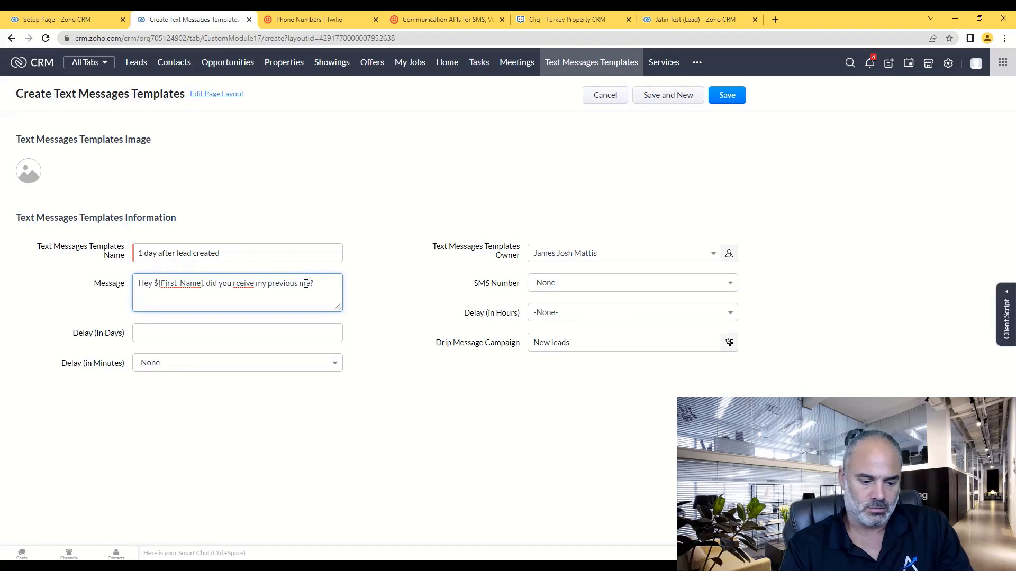
{"action": "type", "text": "mesa=sa"}
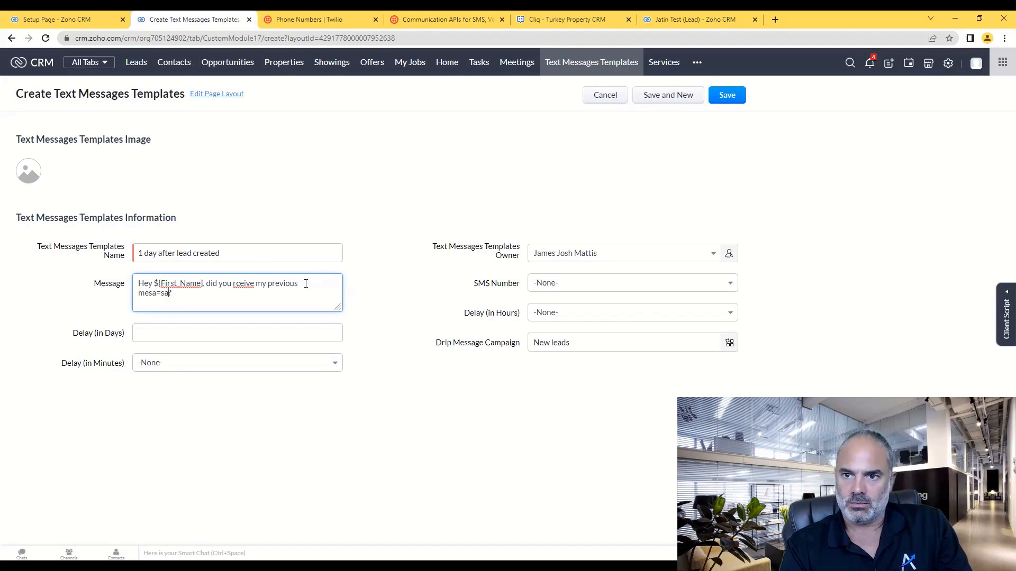
{"action": "type", "text": "message"}
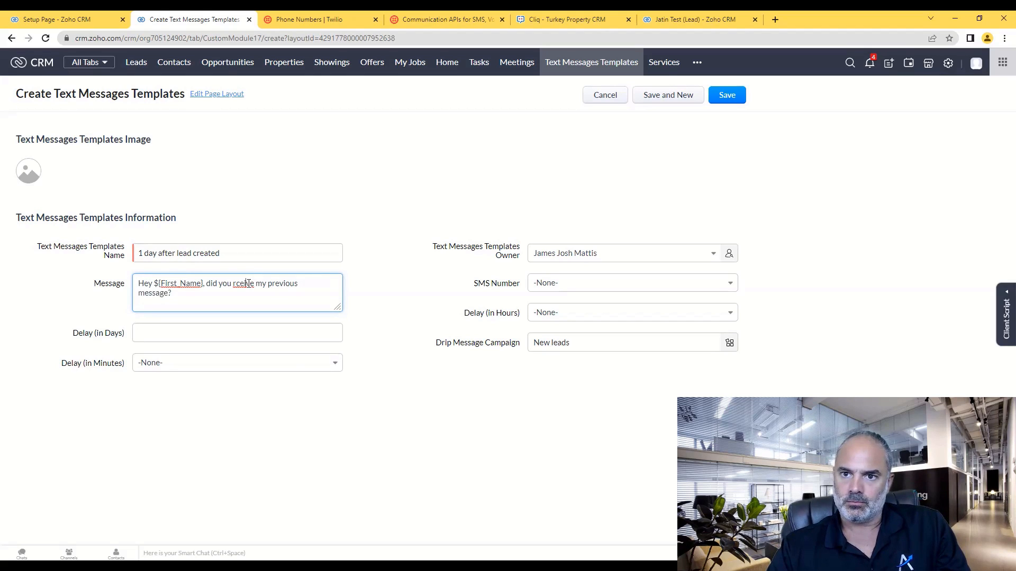
{"action": "type", "text": "receive"}
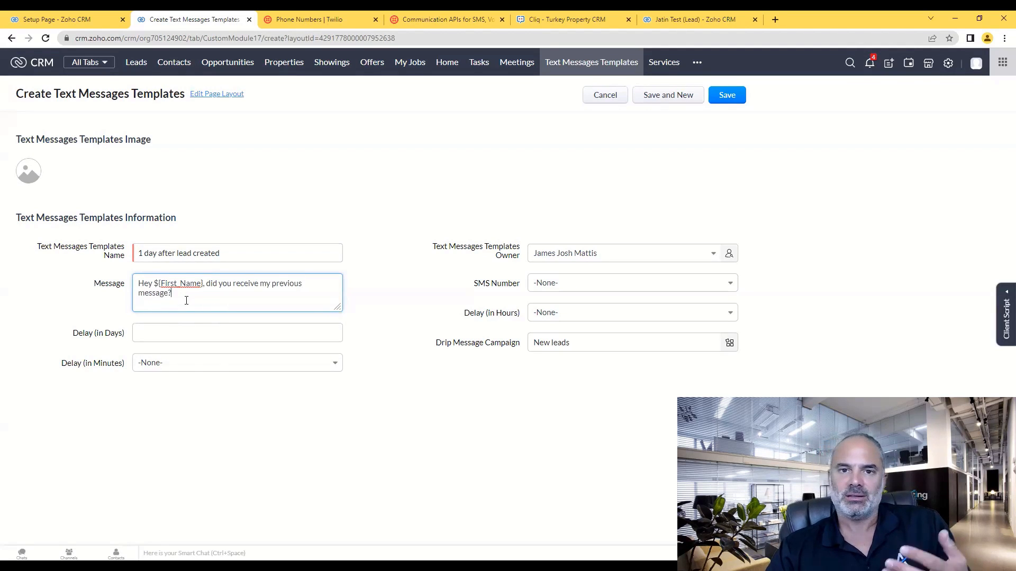
Give the second template a 1-day delay and SMS number 2, then save it
{"action": "left_click", "coordinate": [236, 332]}
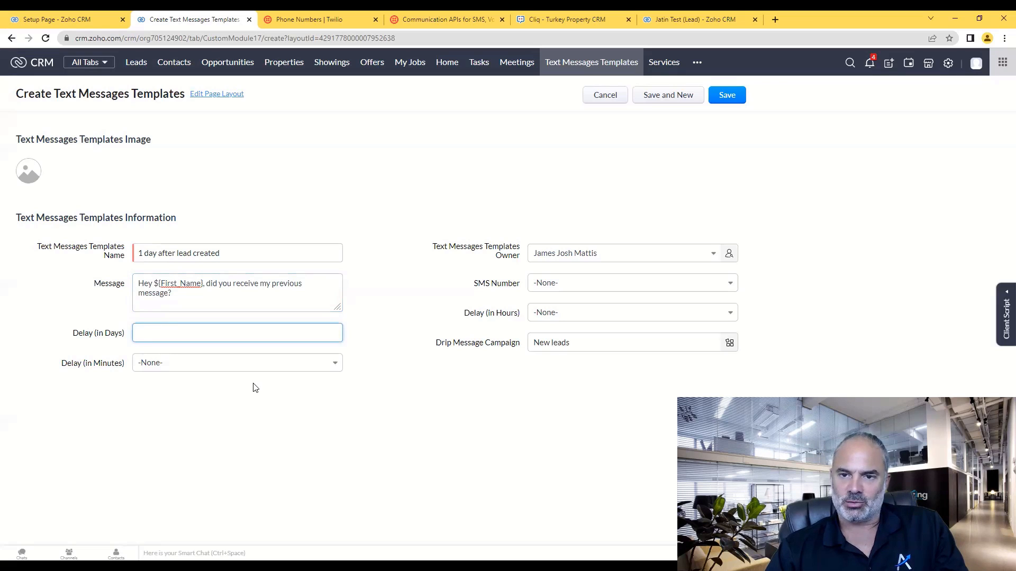
{"action": "type", "text": "1"}
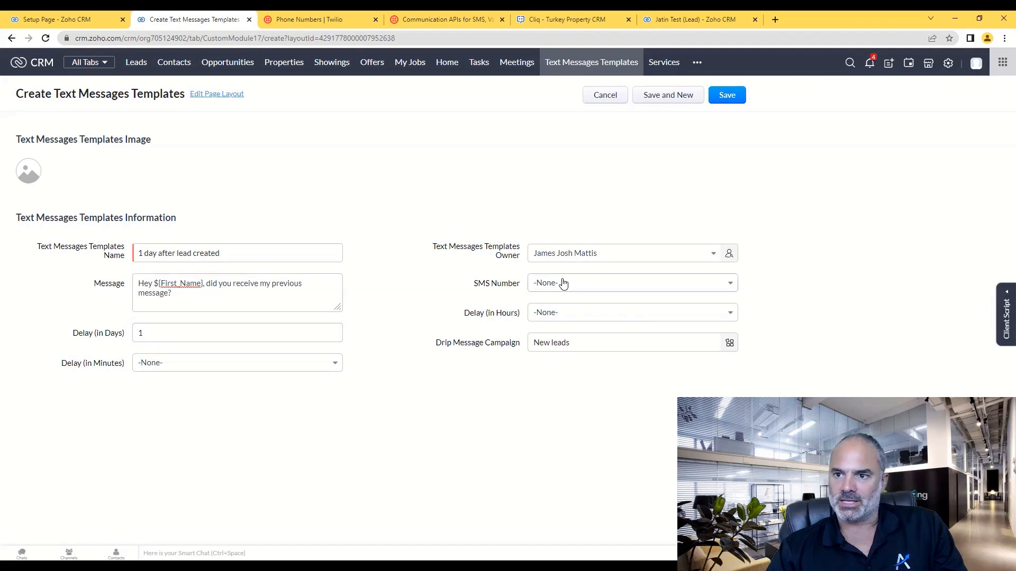
{"action": "left_click", "coordinate": [632, 283]}
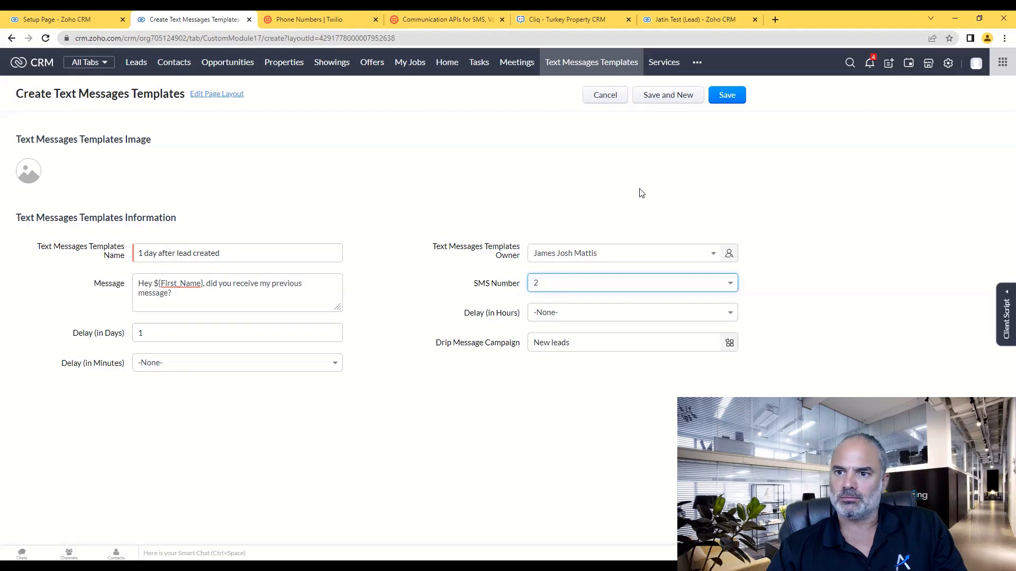
{"action": "left_click", "coordinate": [727, 95]}
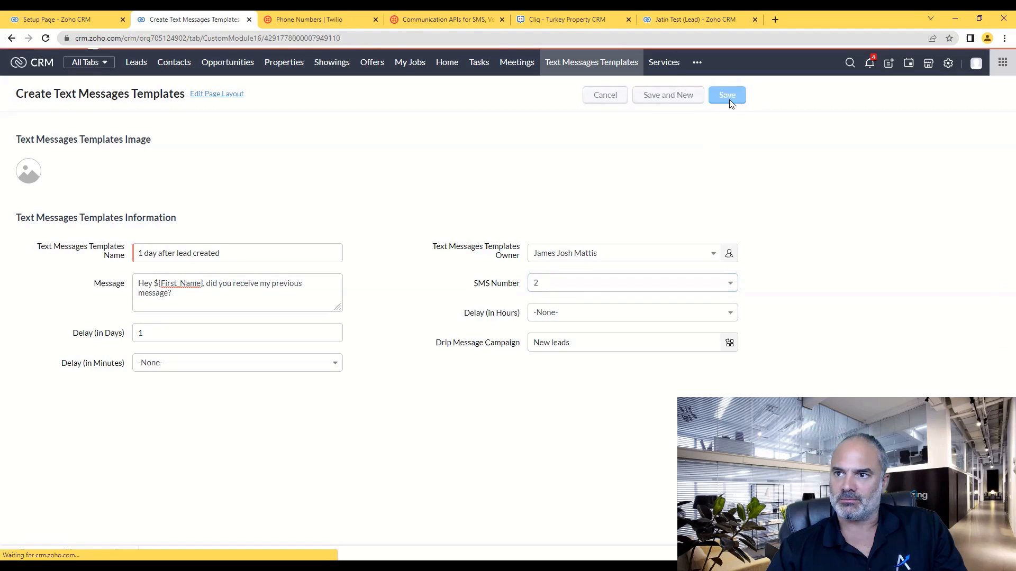
{"action": "left_click", "coordinate": [726, 95]}
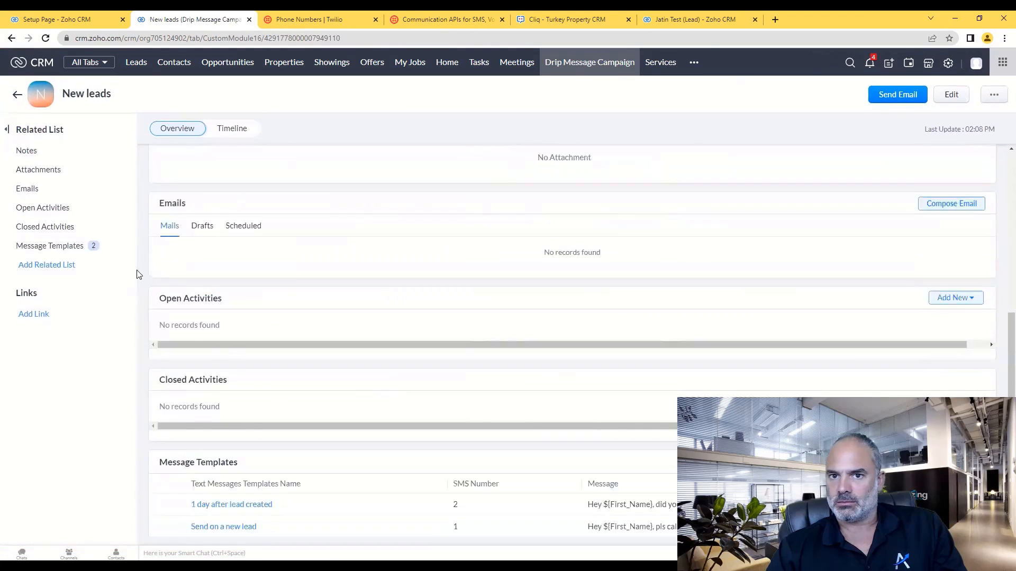
Scroll the campaign record and return to the All Drip Message Campaign list
{"action": "scroll", "scroll_direction": "down", "scroll_amount": 3}
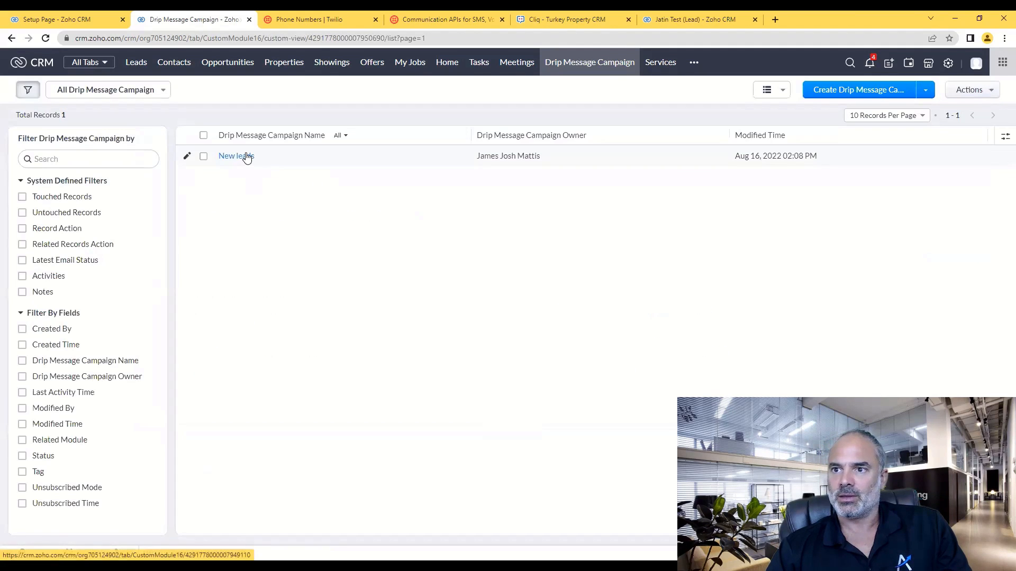
Open the 'New leads' record from the list to see its two templates
{"action": "left_click", "coordinate": [236, 156]}
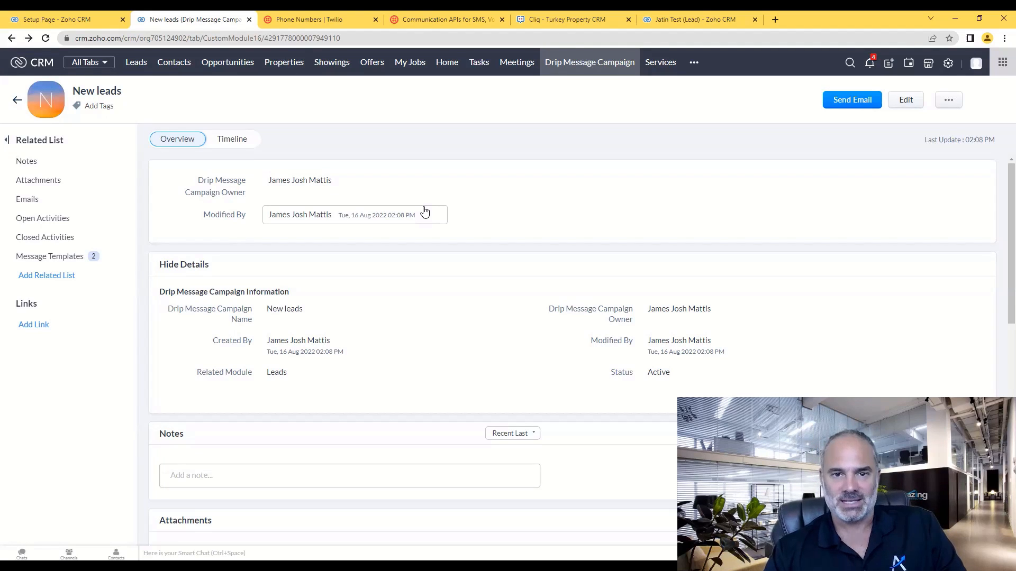
{"action": "mouse_move", "coordinate": [473, 222]}
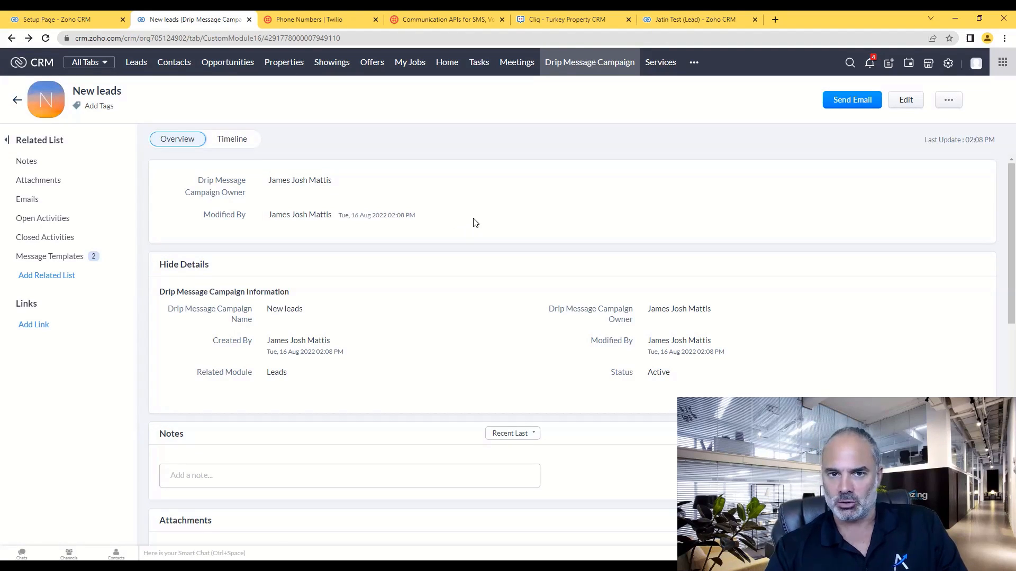